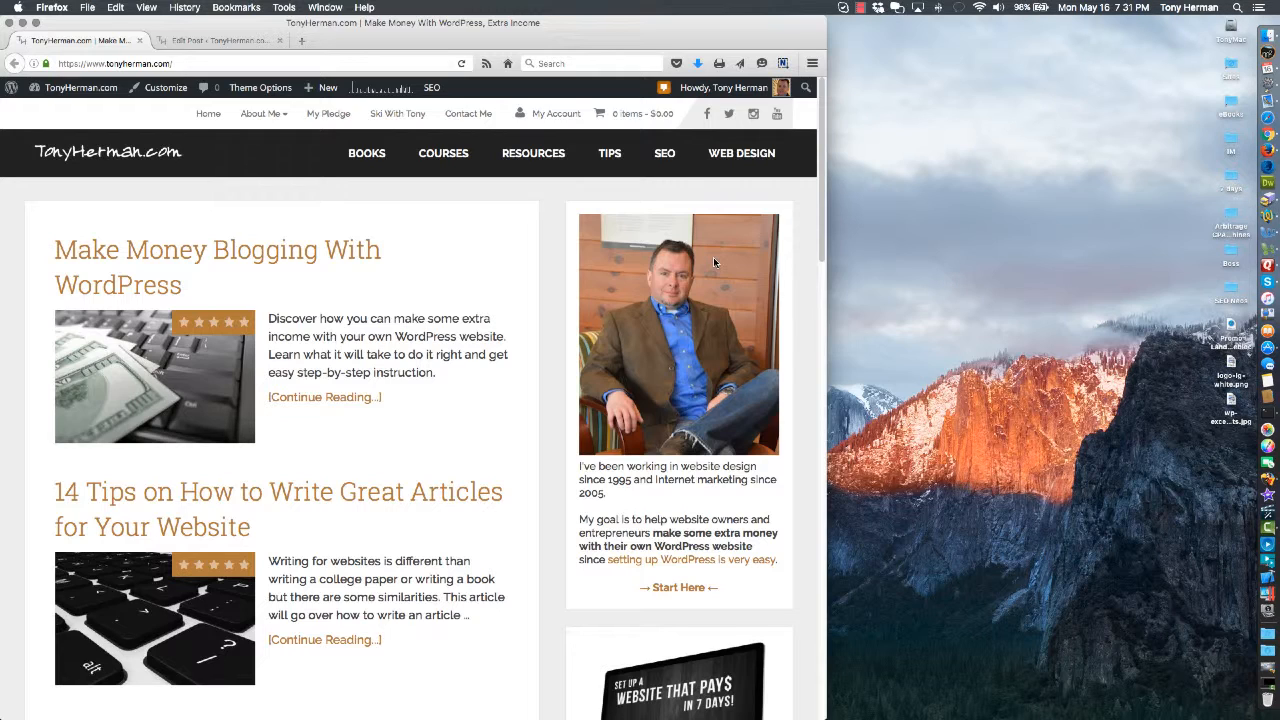
mouse_move(484, 356)
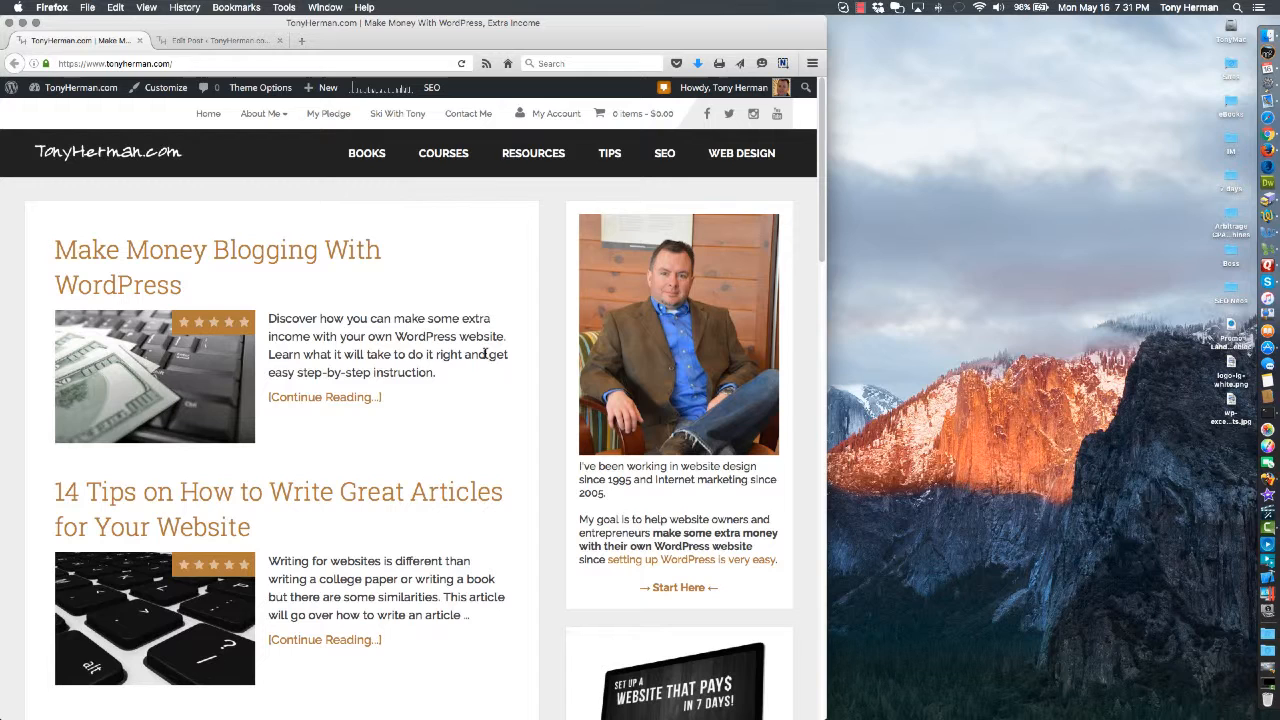
mouse_move(396, 480)
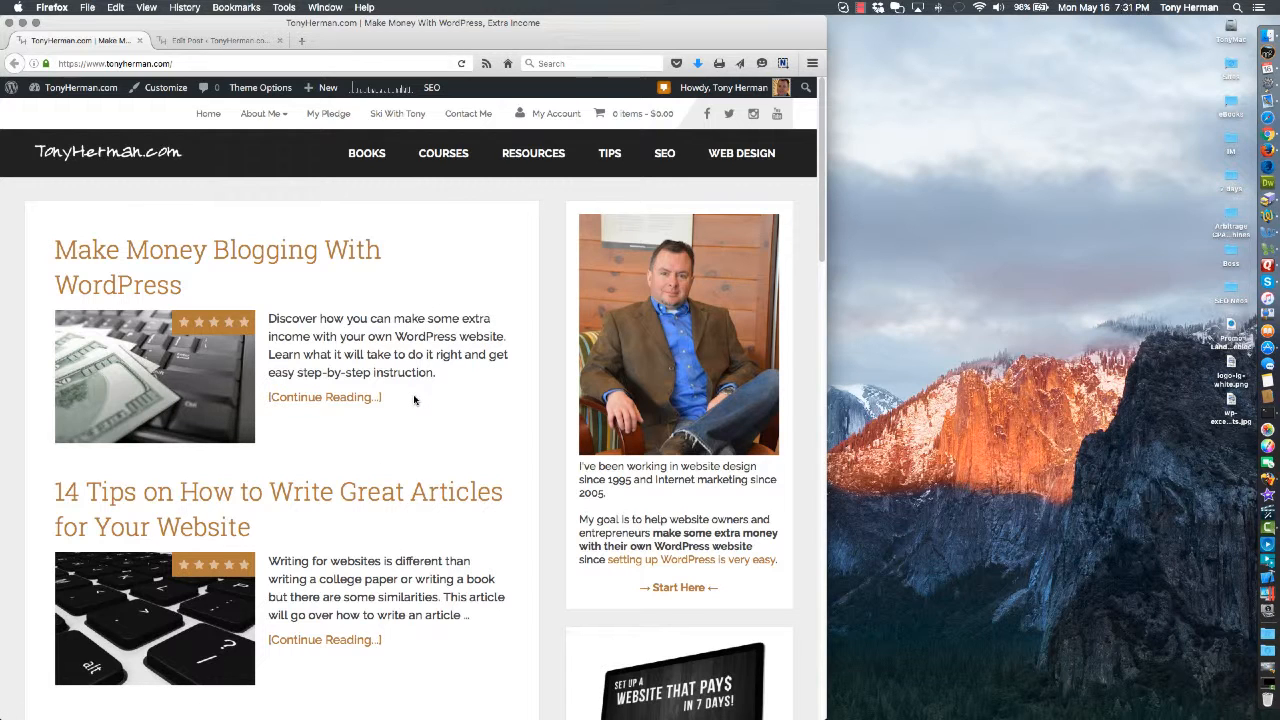
Step: Scroll through the WordPress homepage to review the post preview texts
scroll("down", 3)
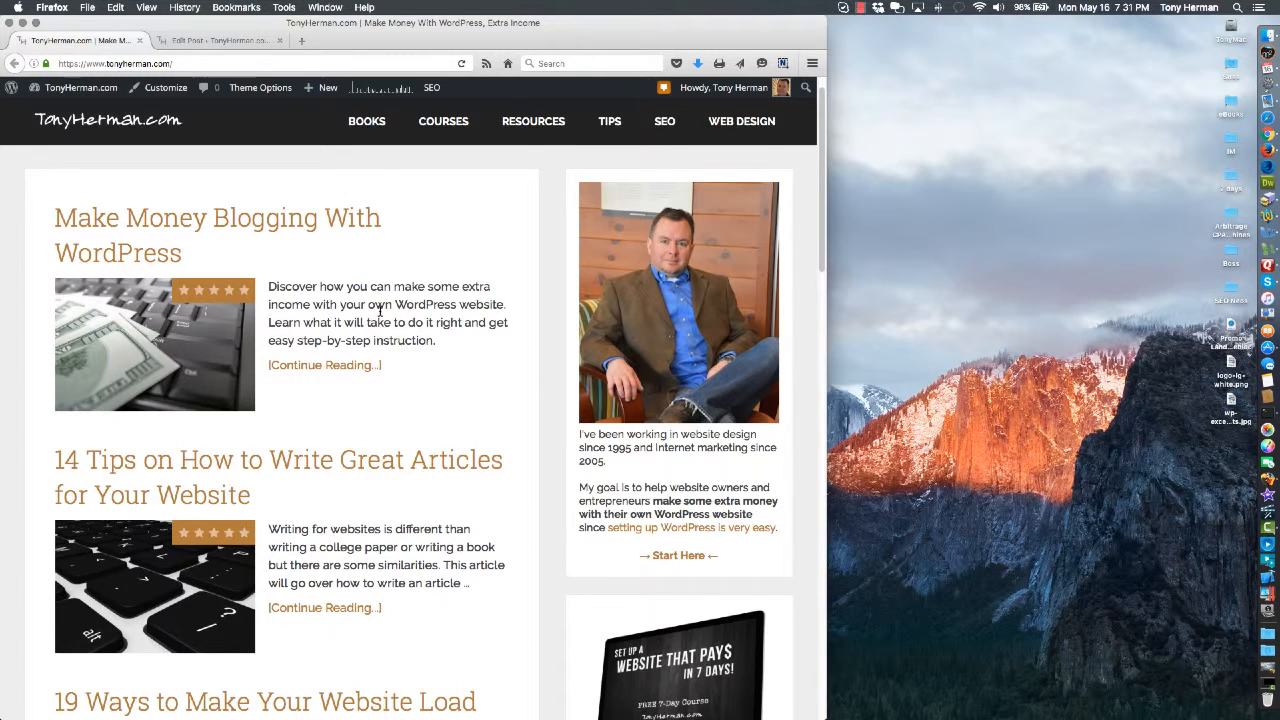
scroll("down", 3)
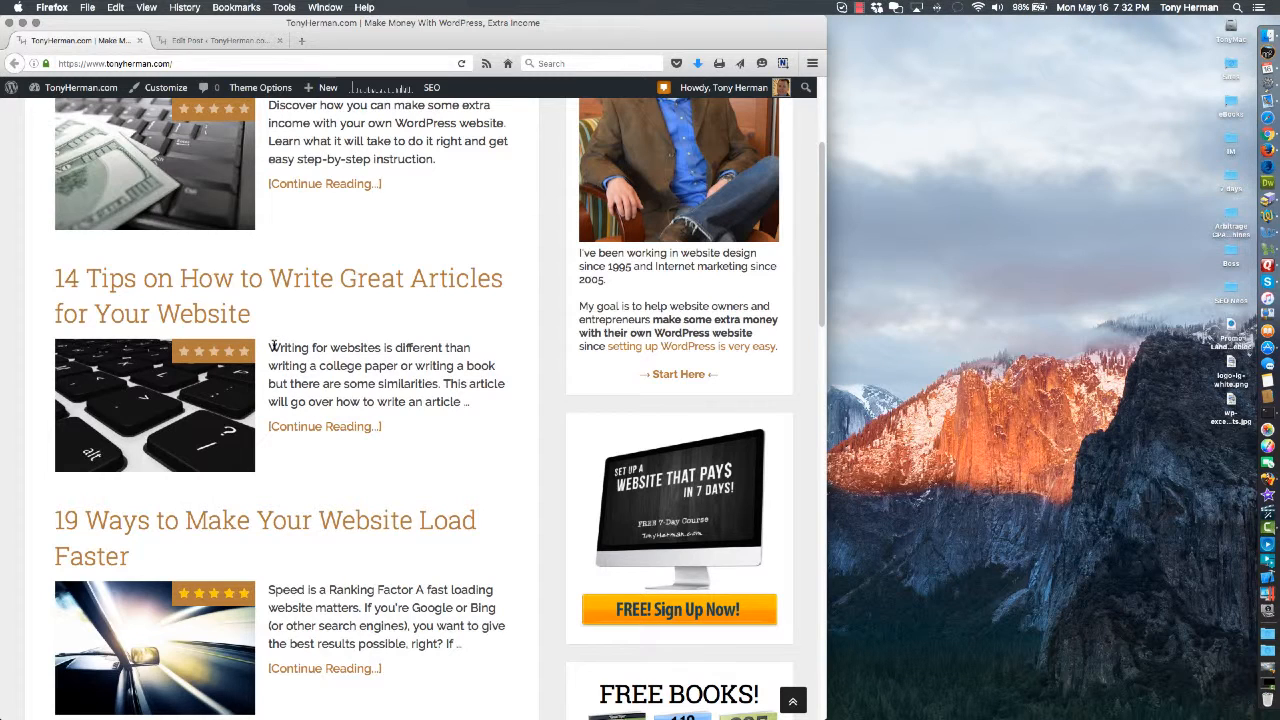
mouse_move(470, 410)
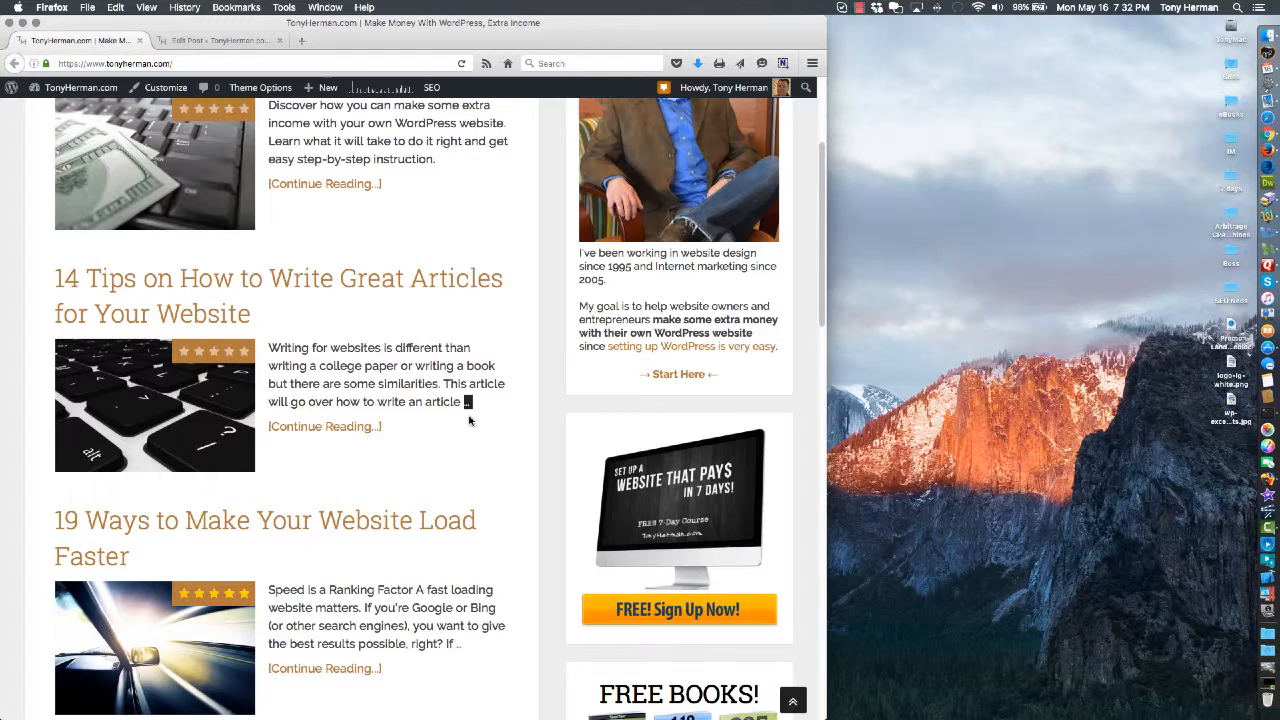
scroll("down", 3)
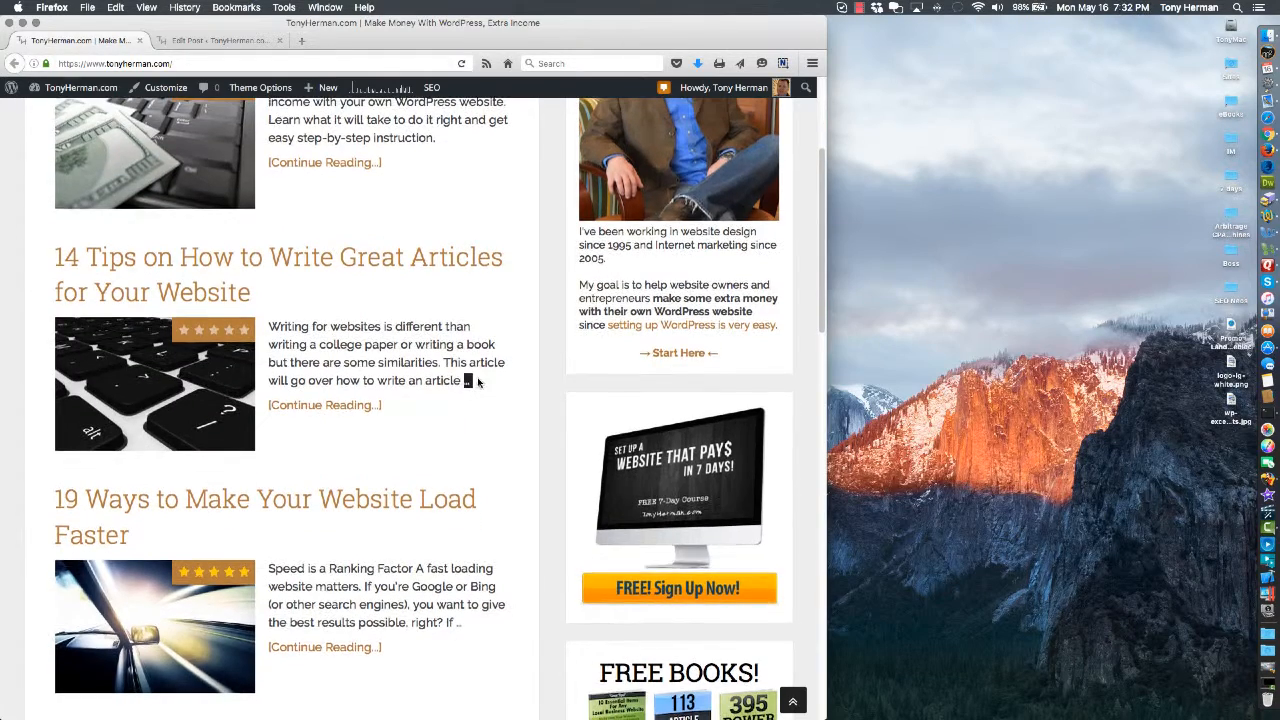
scroll("down", 3)
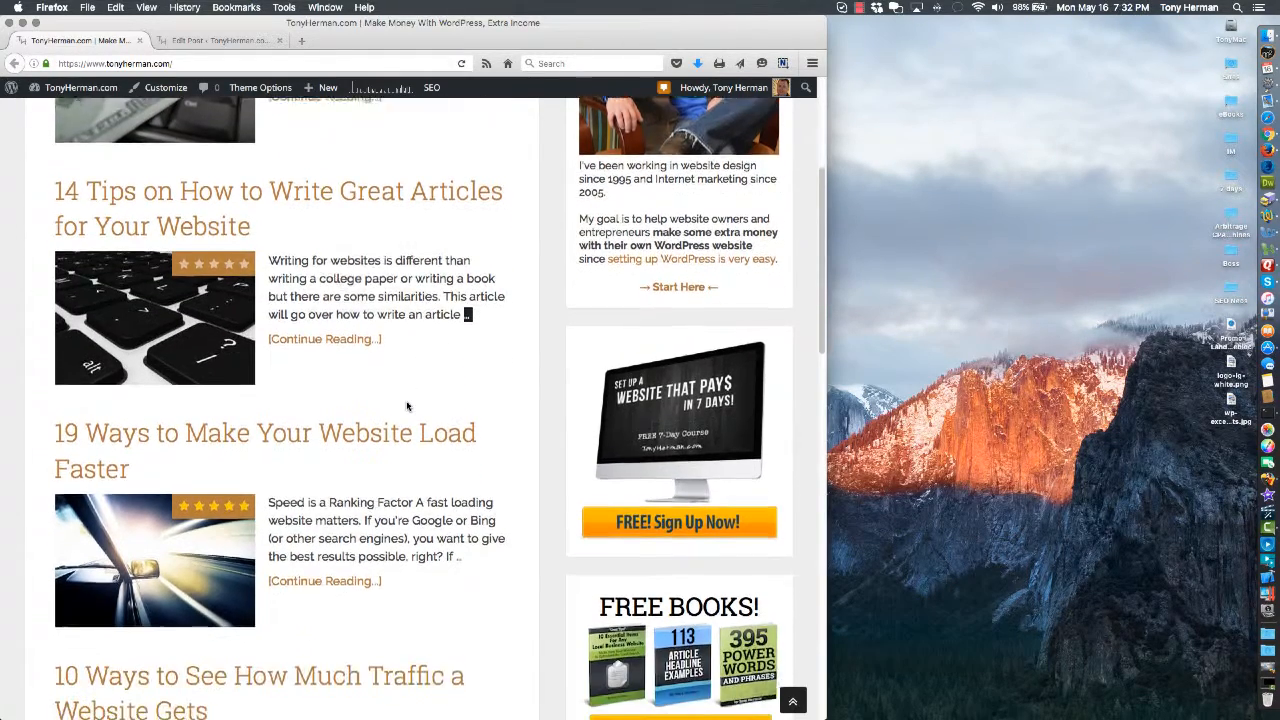
scroll("down", 3)
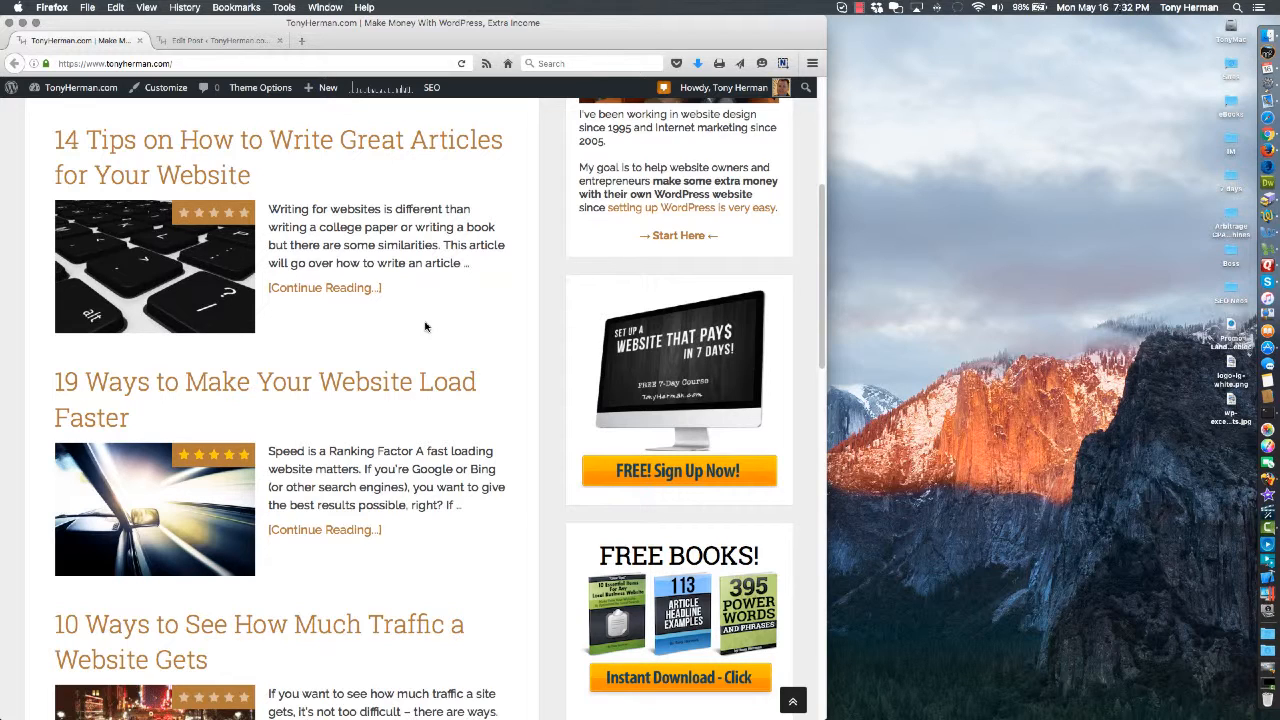
scroll("up", 3)
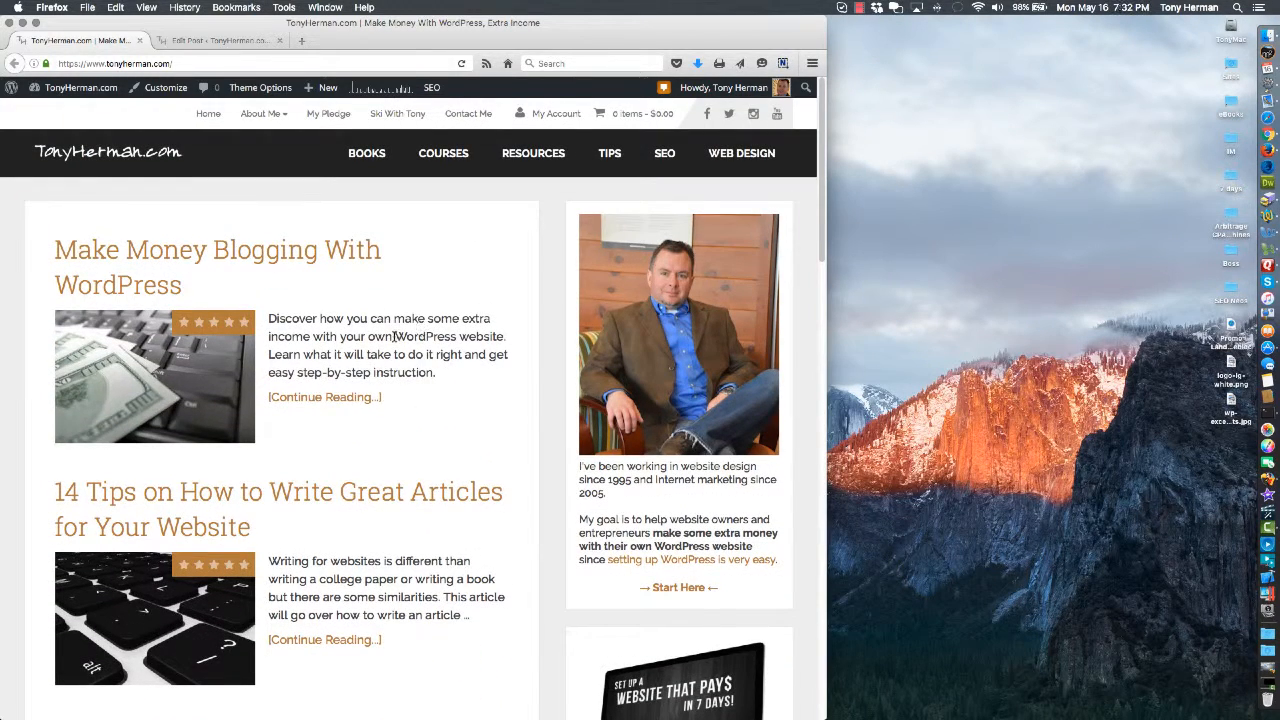
Step: Select the '14 Tips' post title text and scroll to the second and third post excerpts
left_click_drag(268, 336, 436, 372)
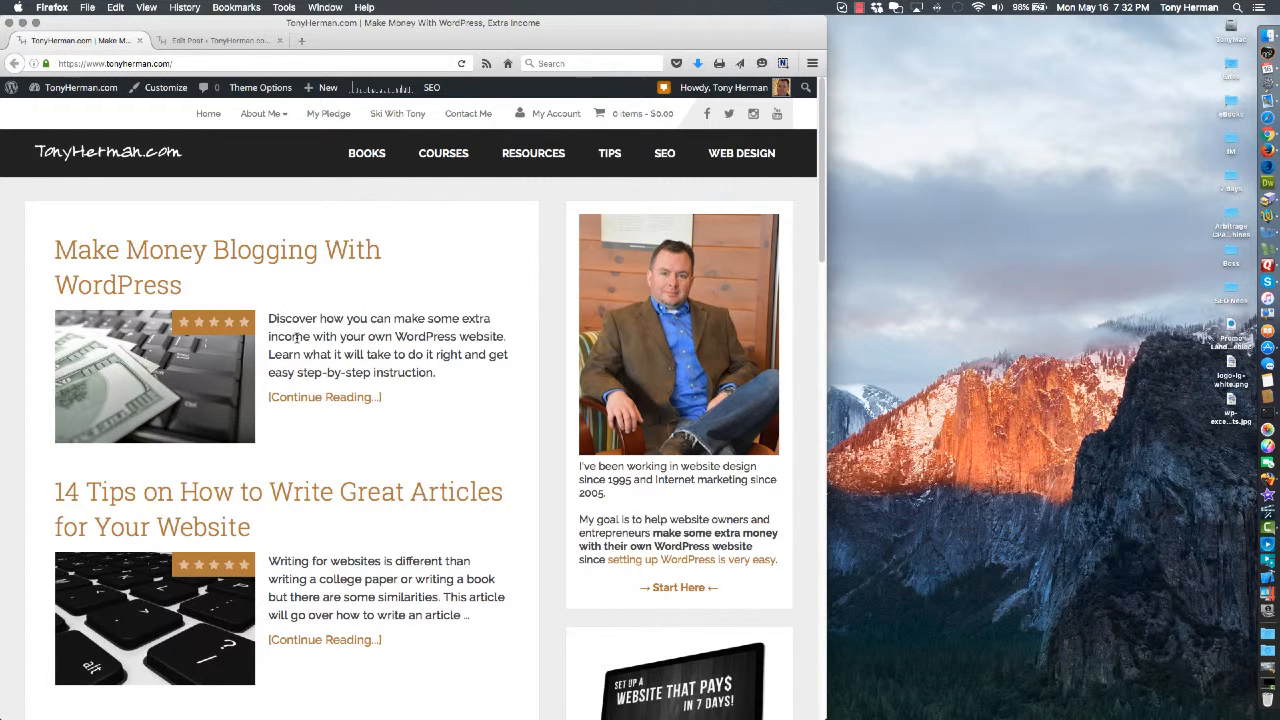
double_click(292, 318)
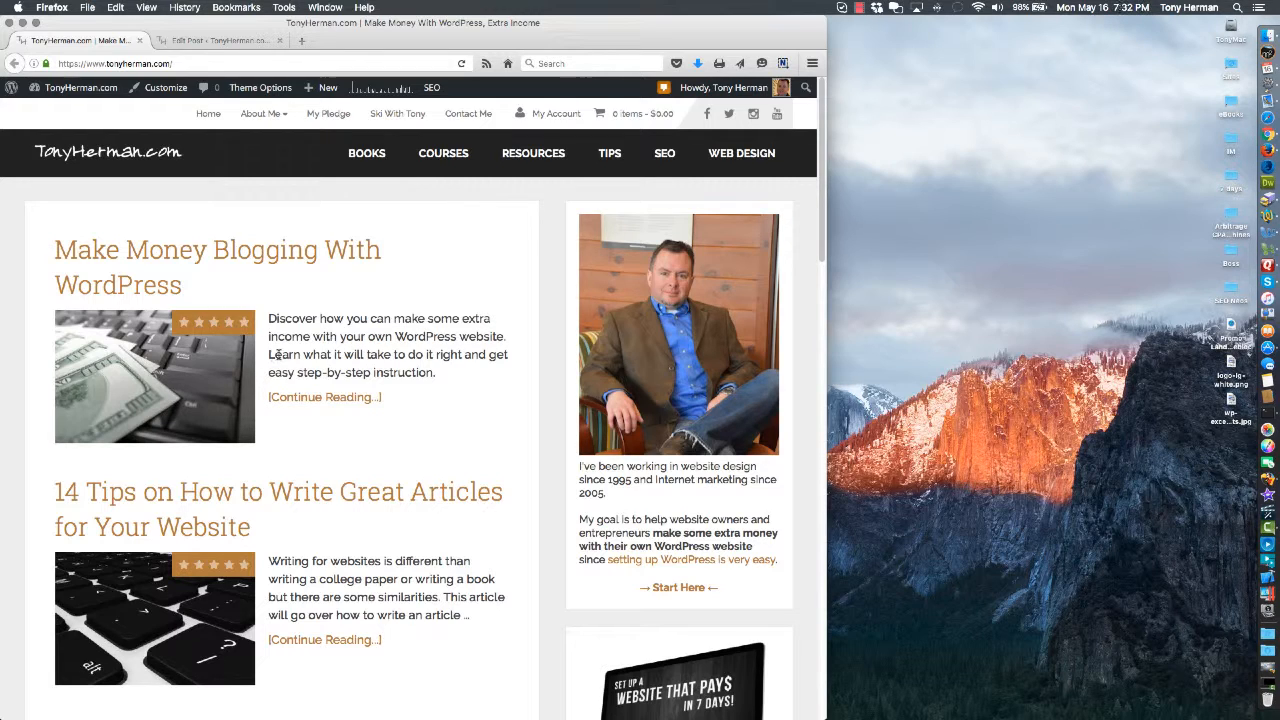
double_click(284, 356)
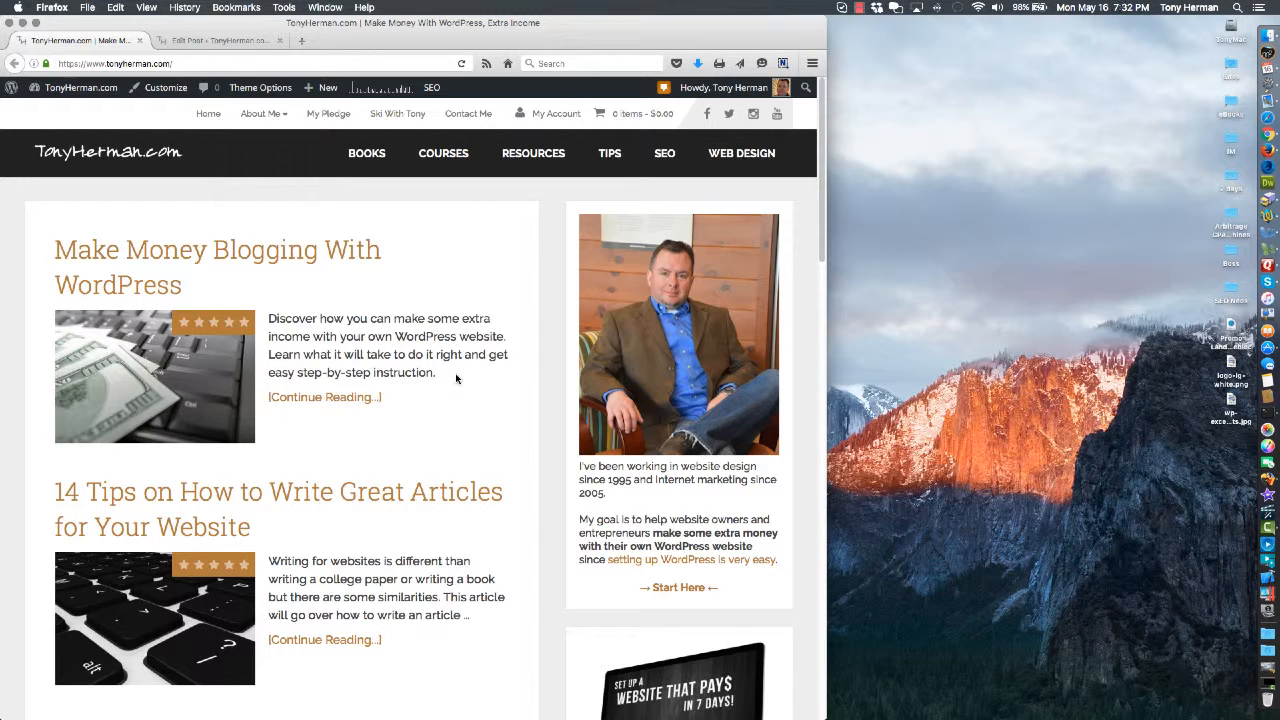
scroll("down", 3)
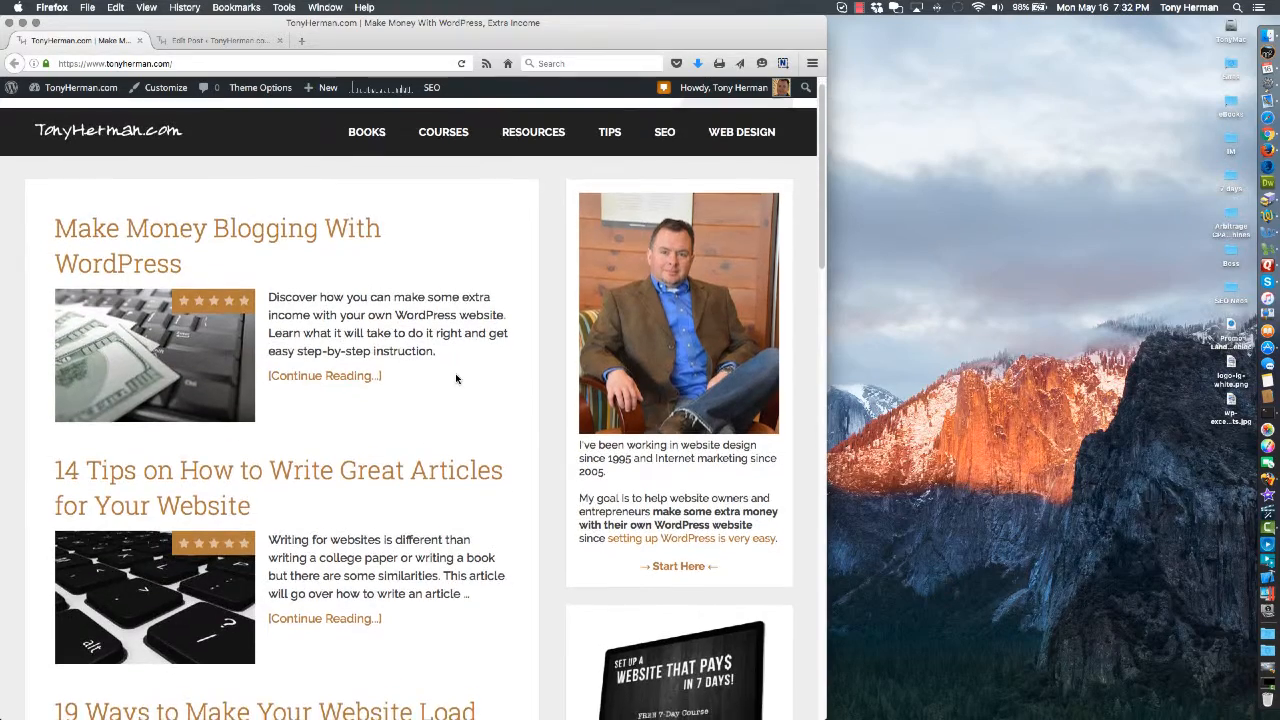
scroll("down", 3)
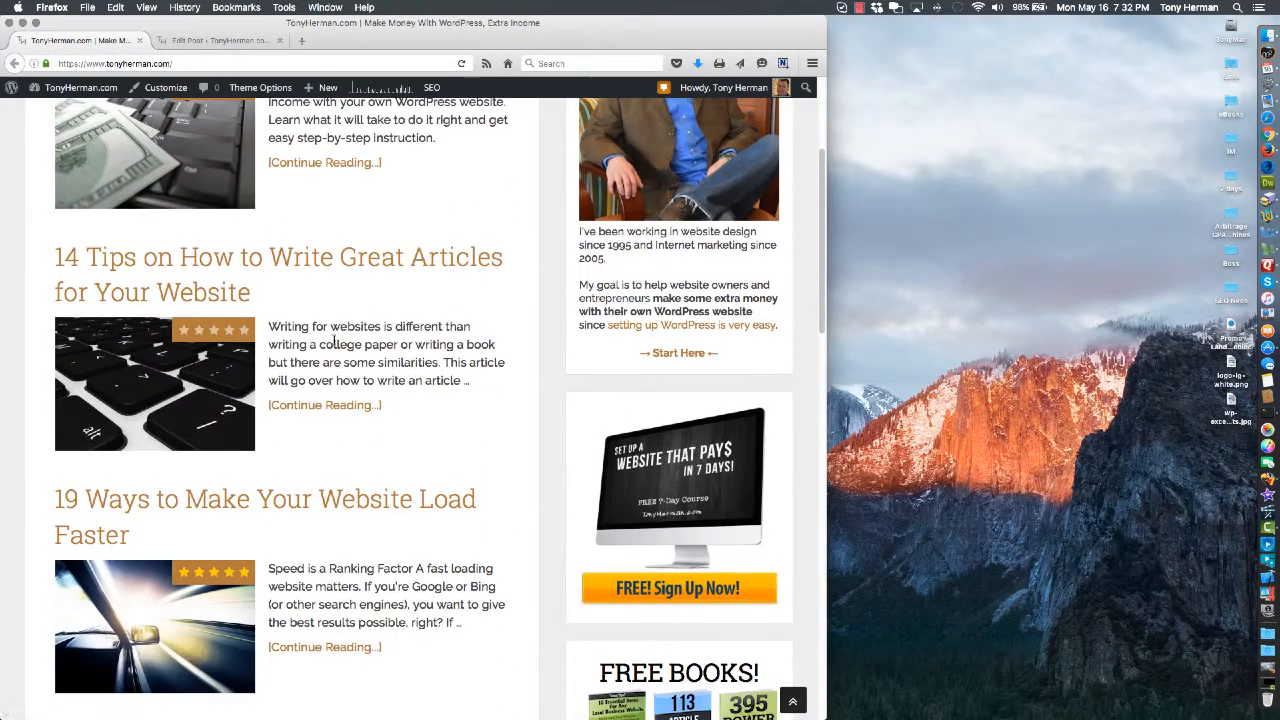
scroll("up", 3)
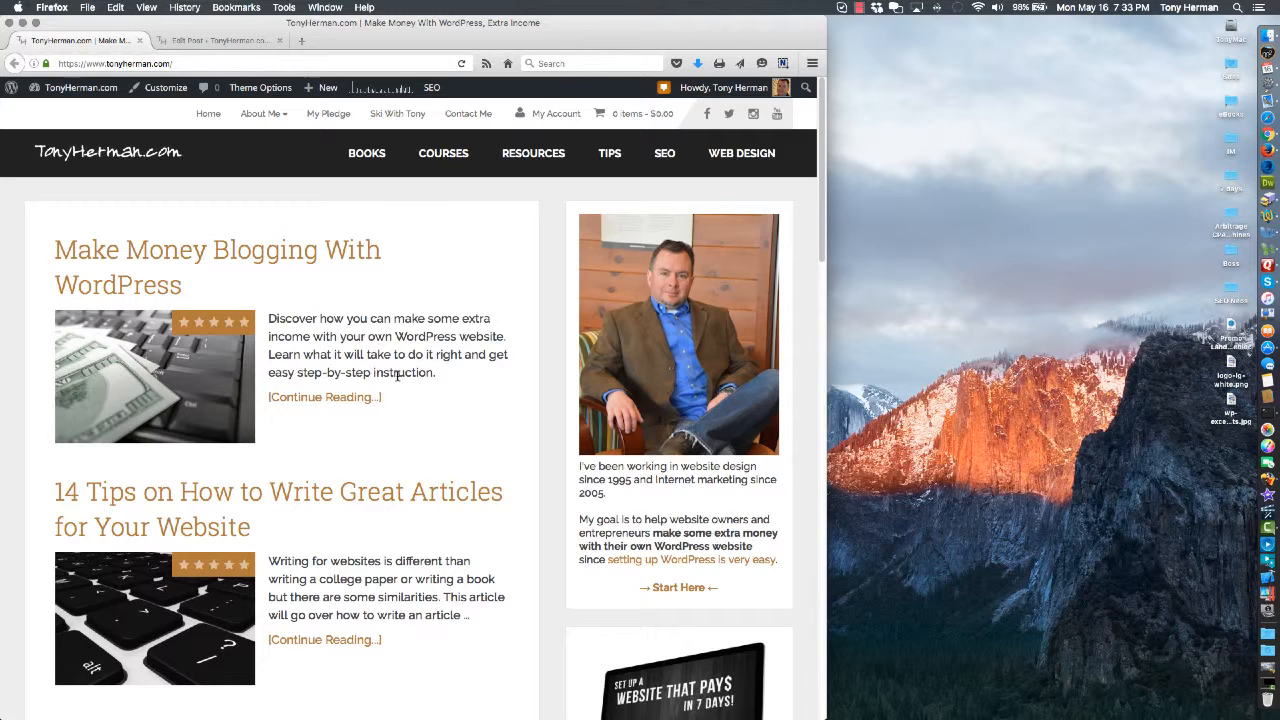
mouse_move(312, 396)
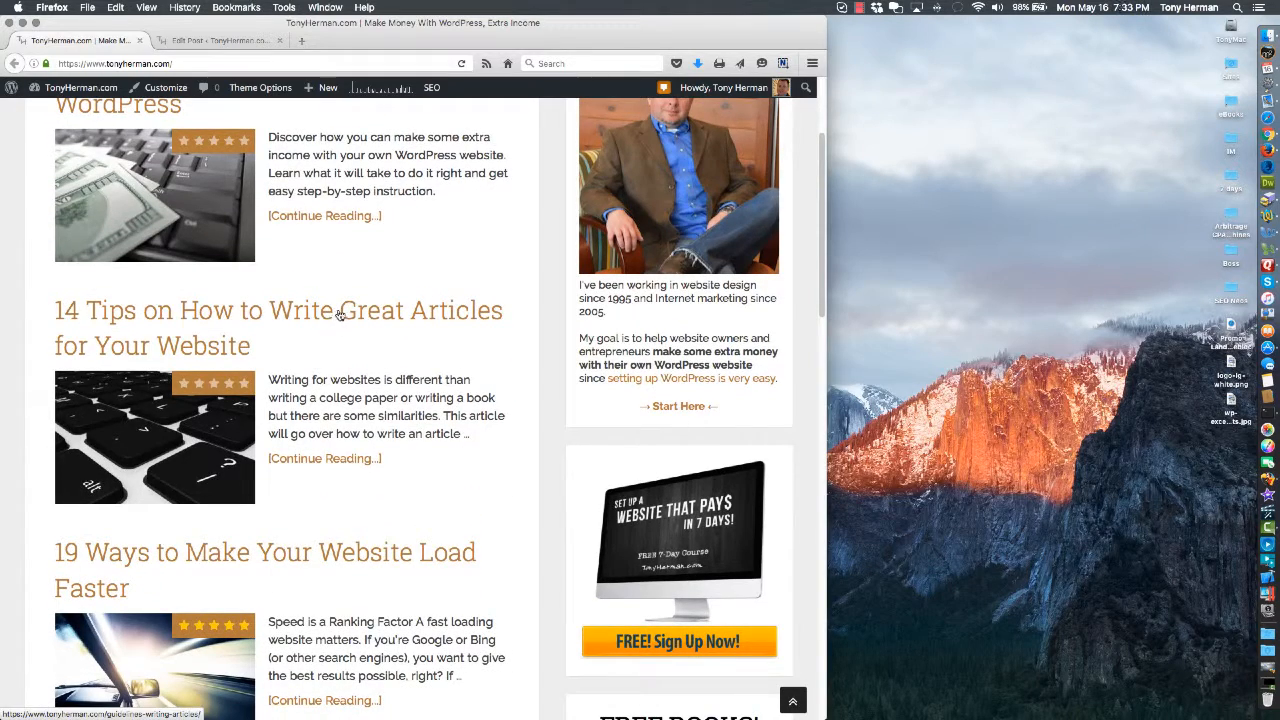
scroll("down", 3)
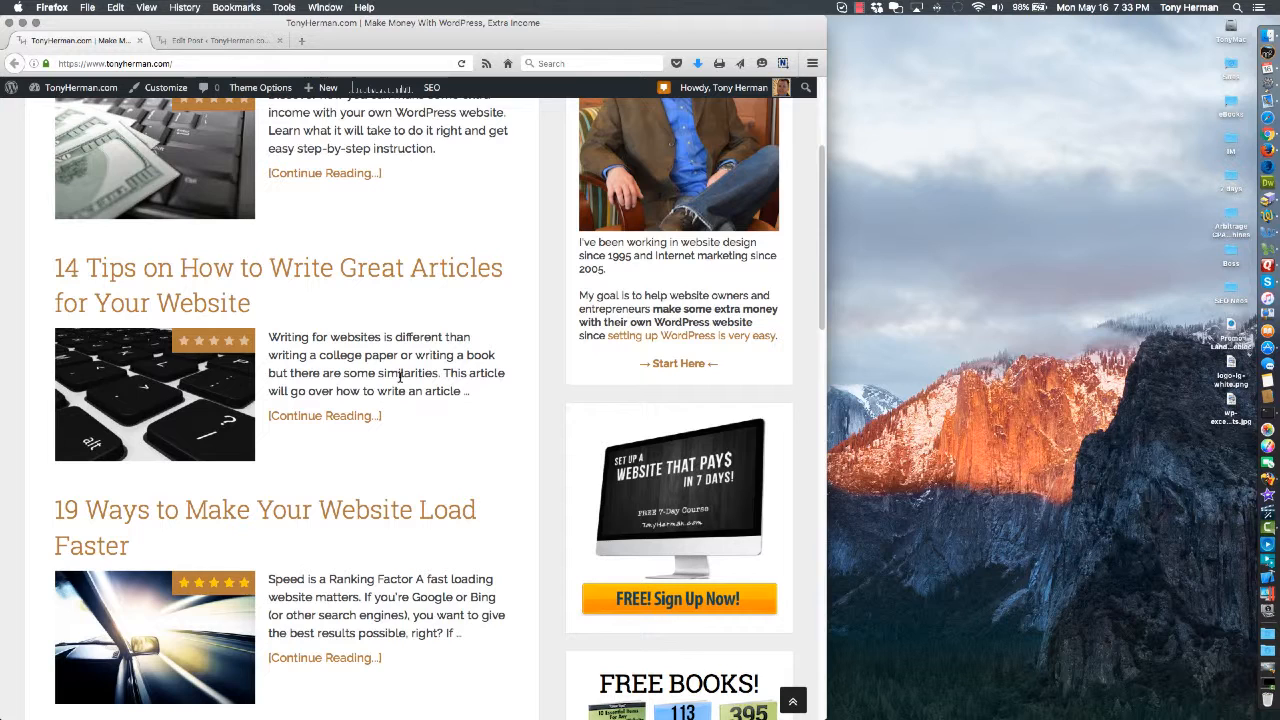
mouse_move(348, 318)
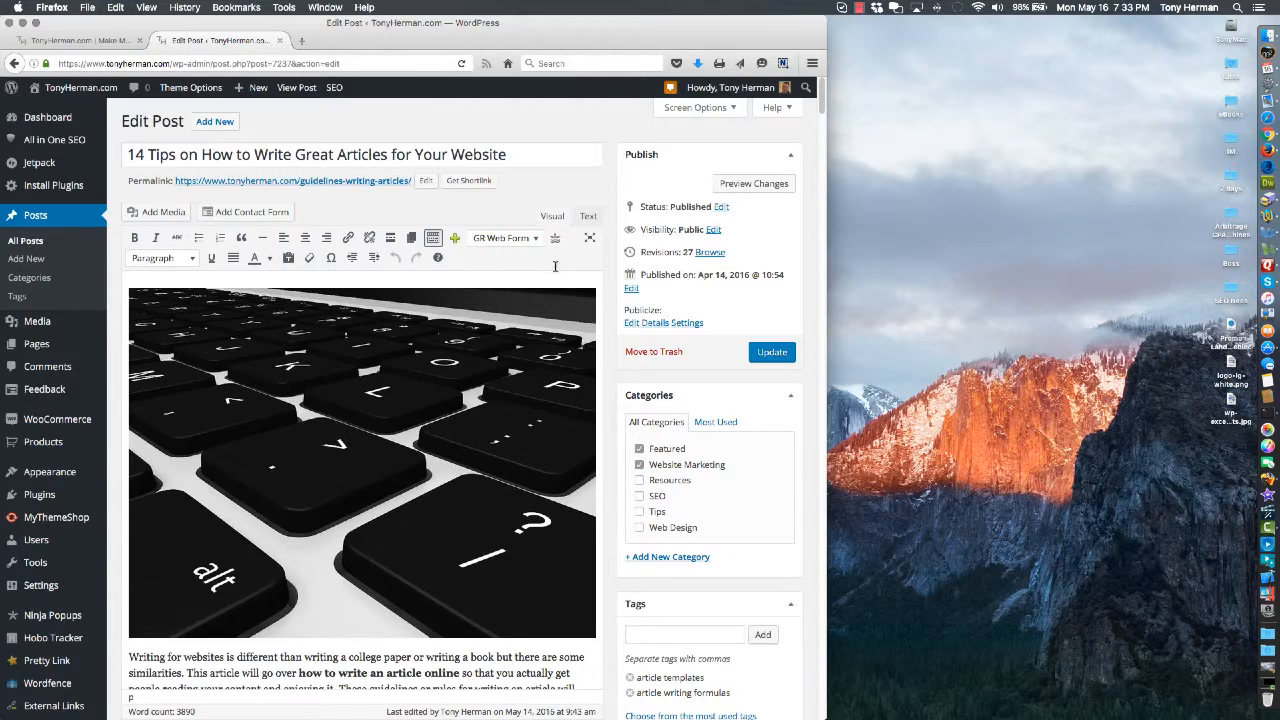
Step: Expand the Screen Options panel on the Edit Post page for '14 Tips on How to Write Great Articles'
scroll("down", 3)
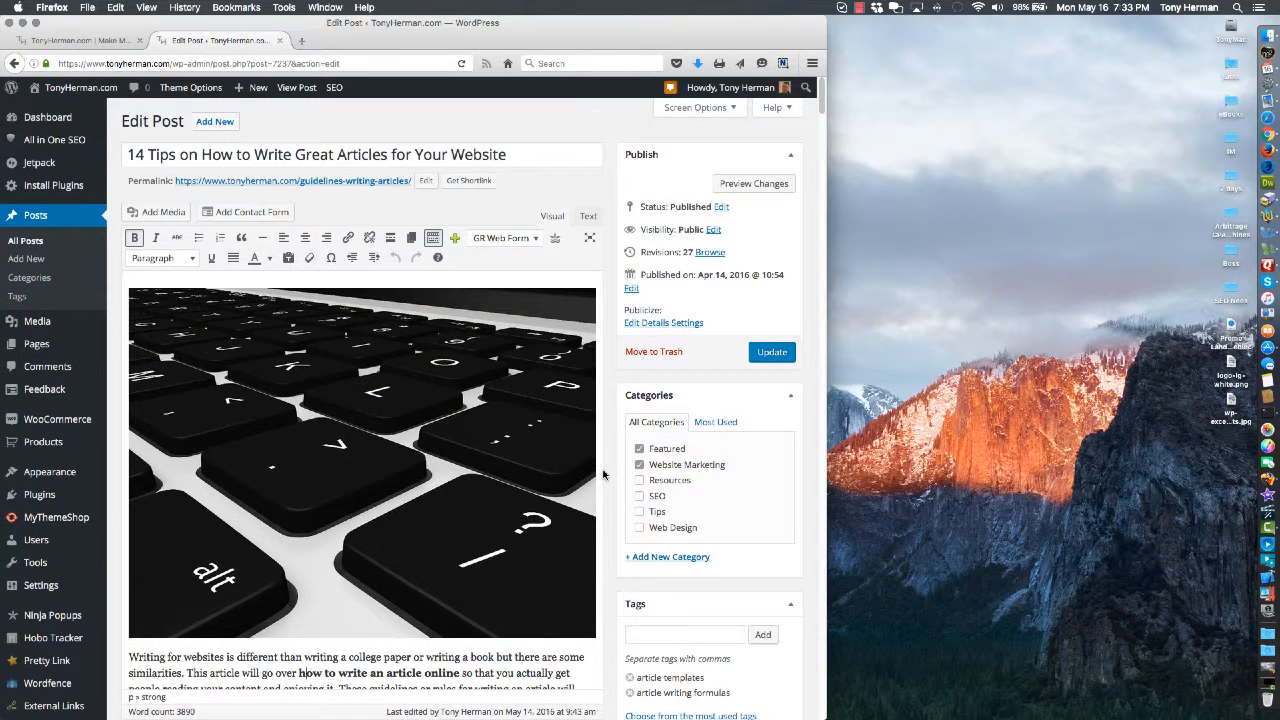
mouse_move(712, 124)
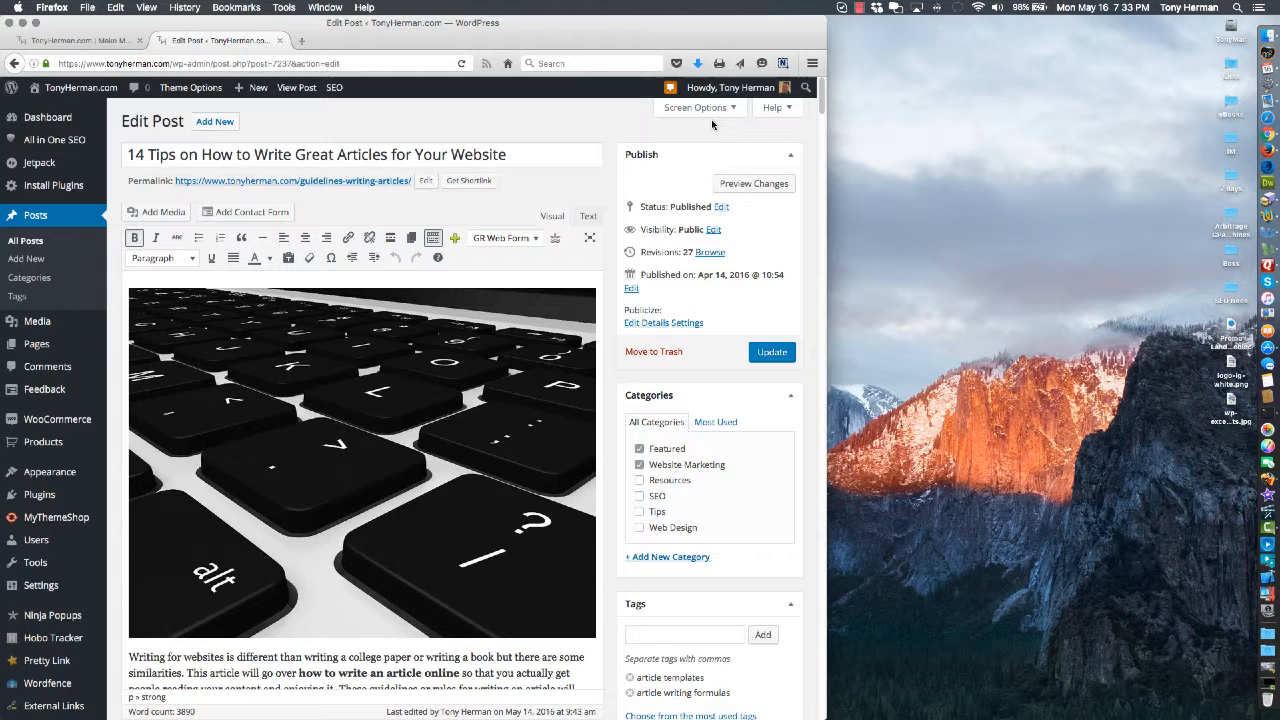
left_click(696, 108)
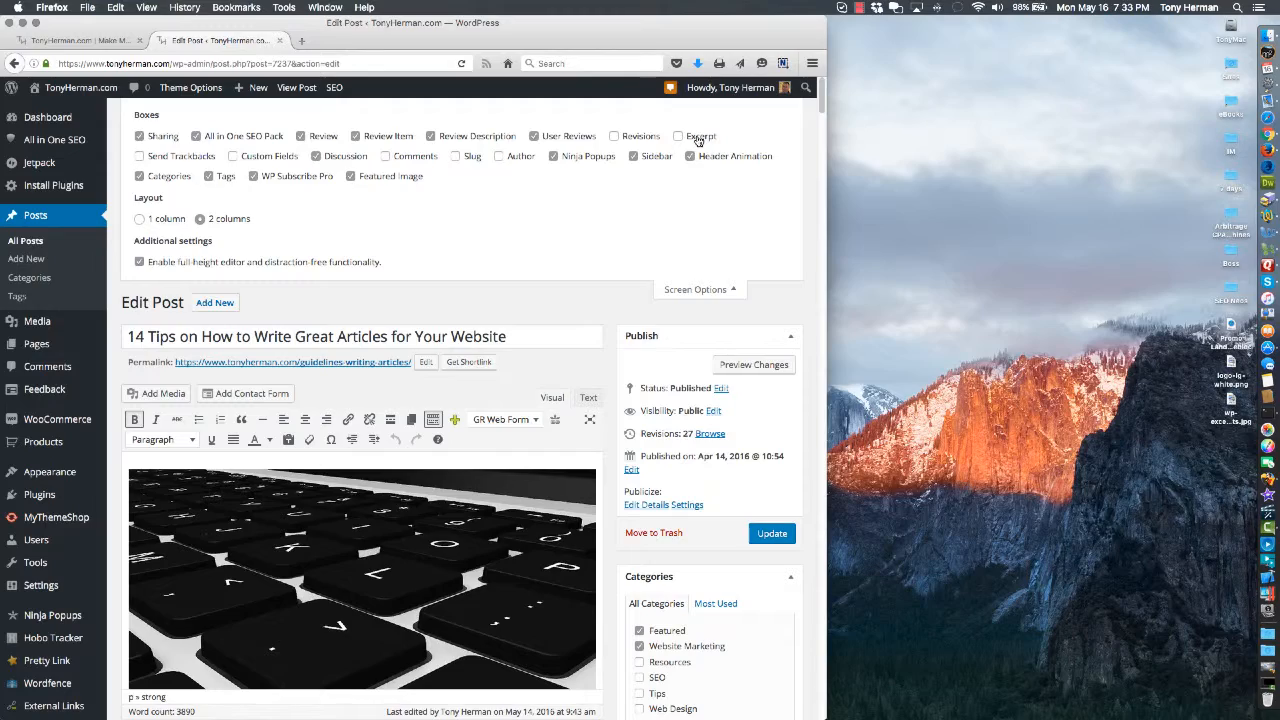
Step: Scroll the editor past the article body down to the empty Excerpt box
left_click(680, 136)
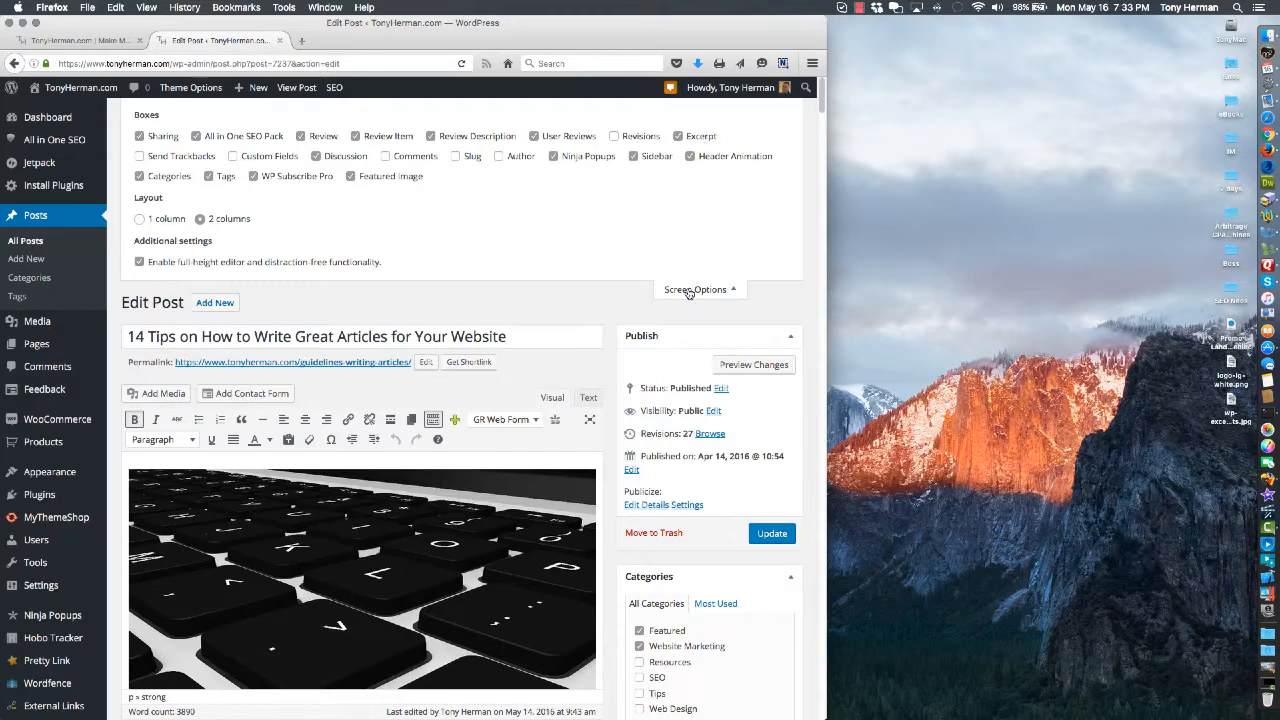
scroll("down", 3)
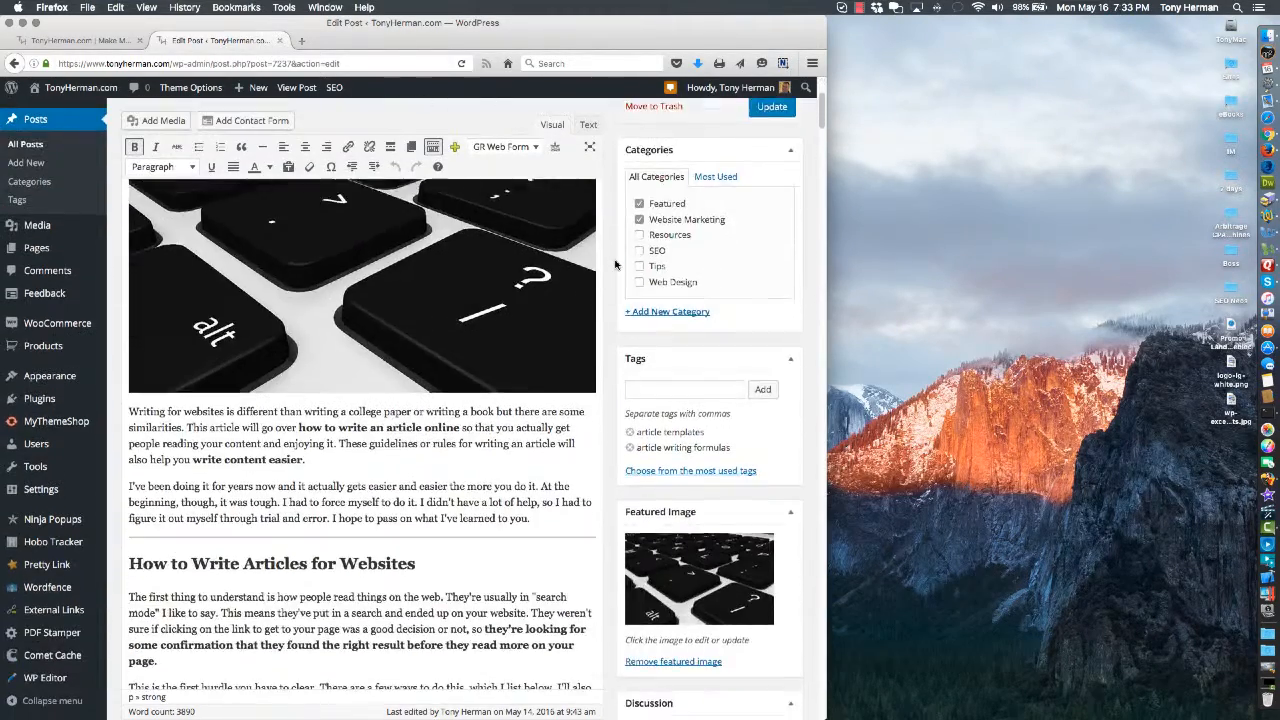
scroll("down", 3)
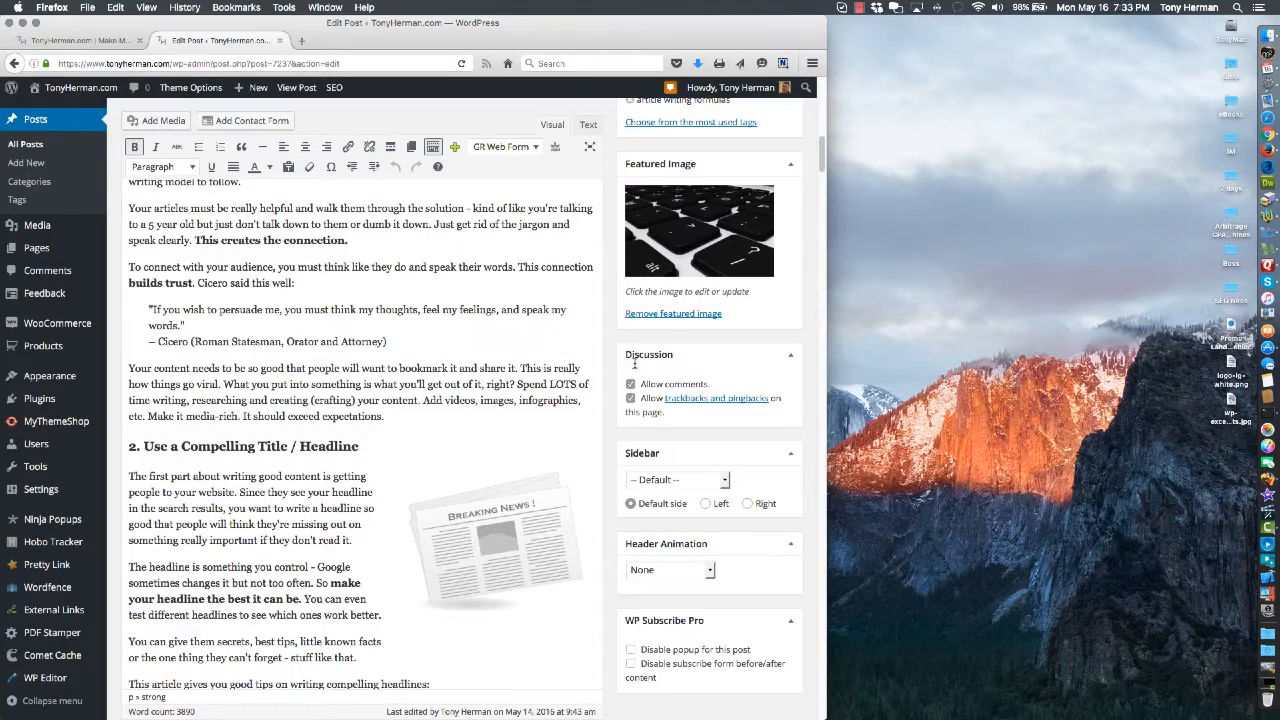
scroll("down", 3)
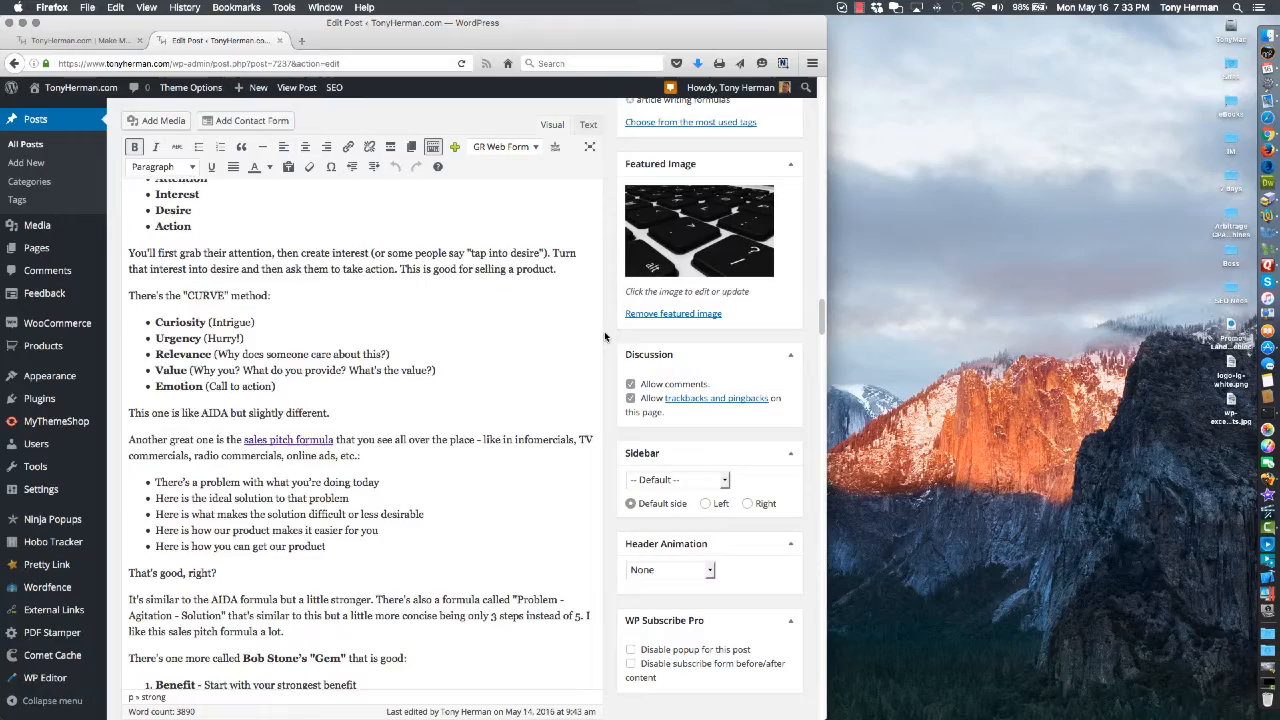
scroll("down", 3)
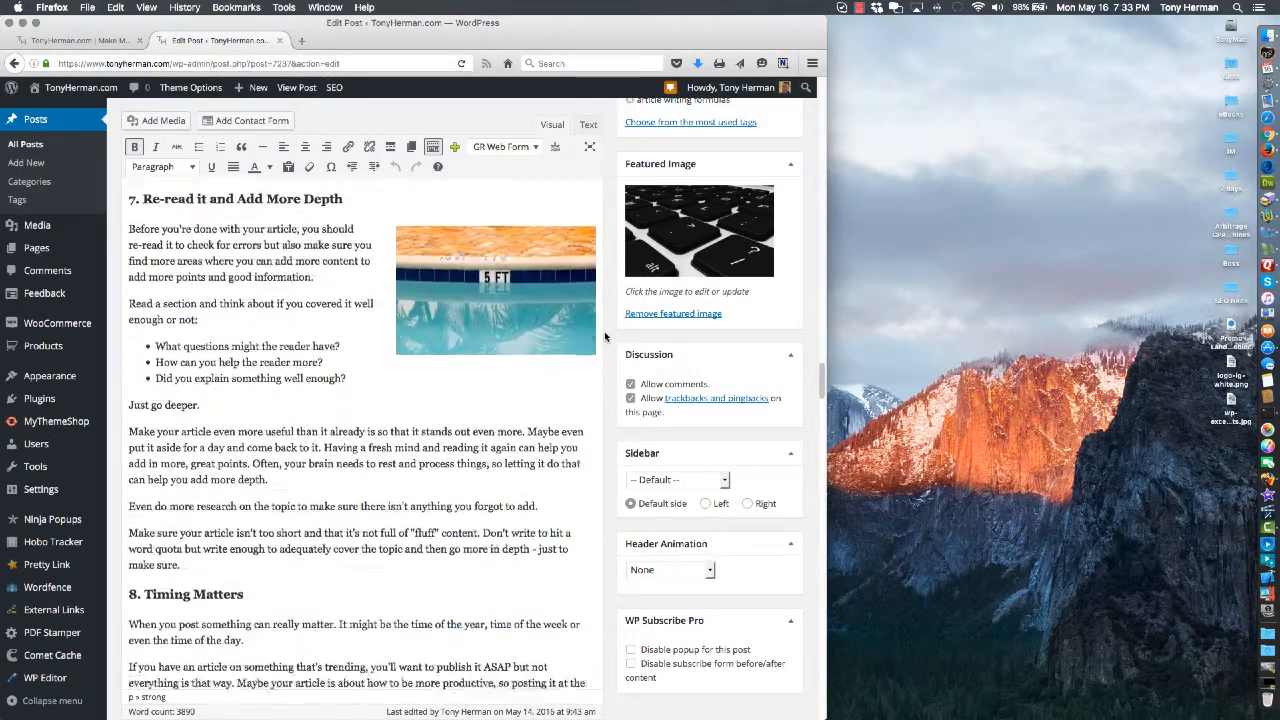
scroll("down", 3)
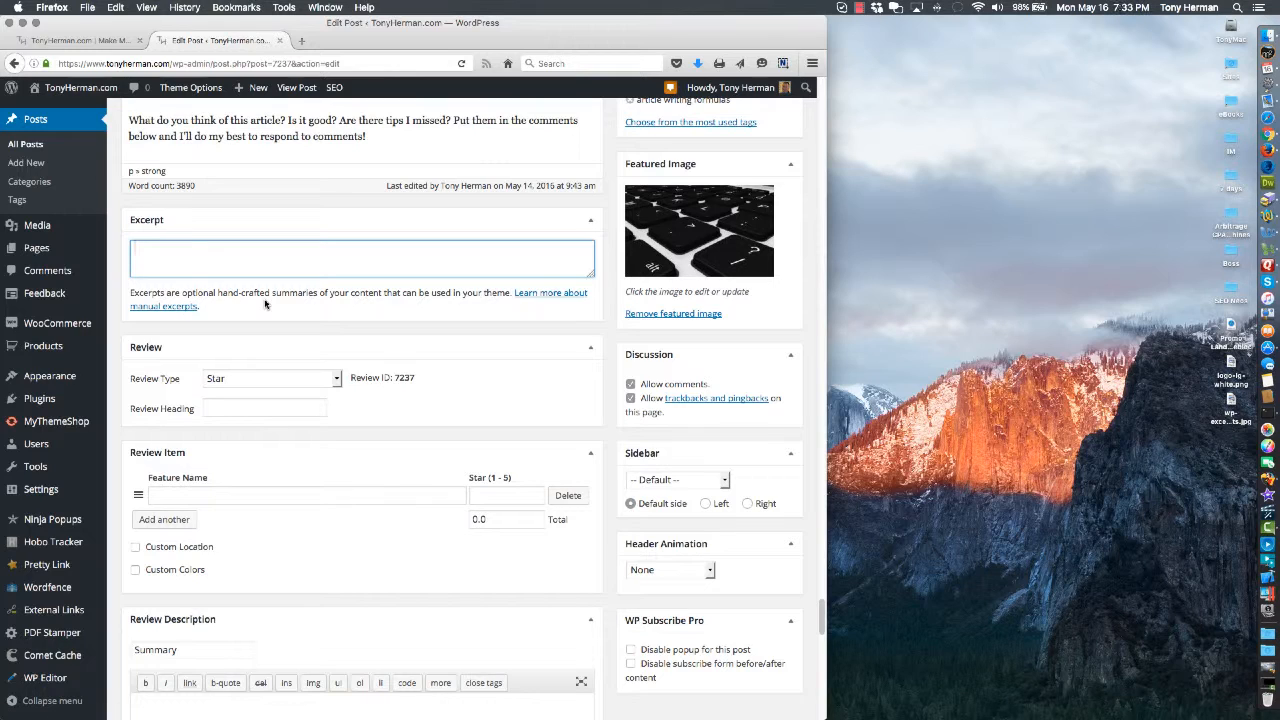
mouse_move(264, 304)
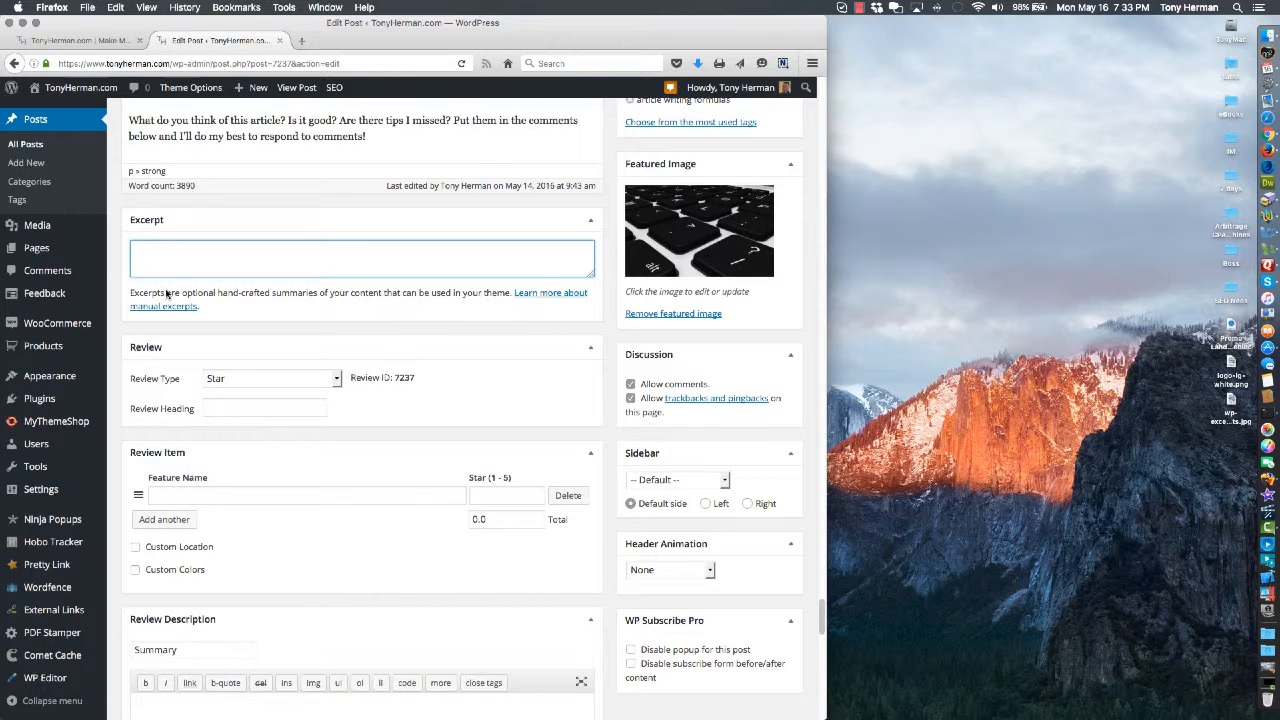
mouse_move(300, 310)
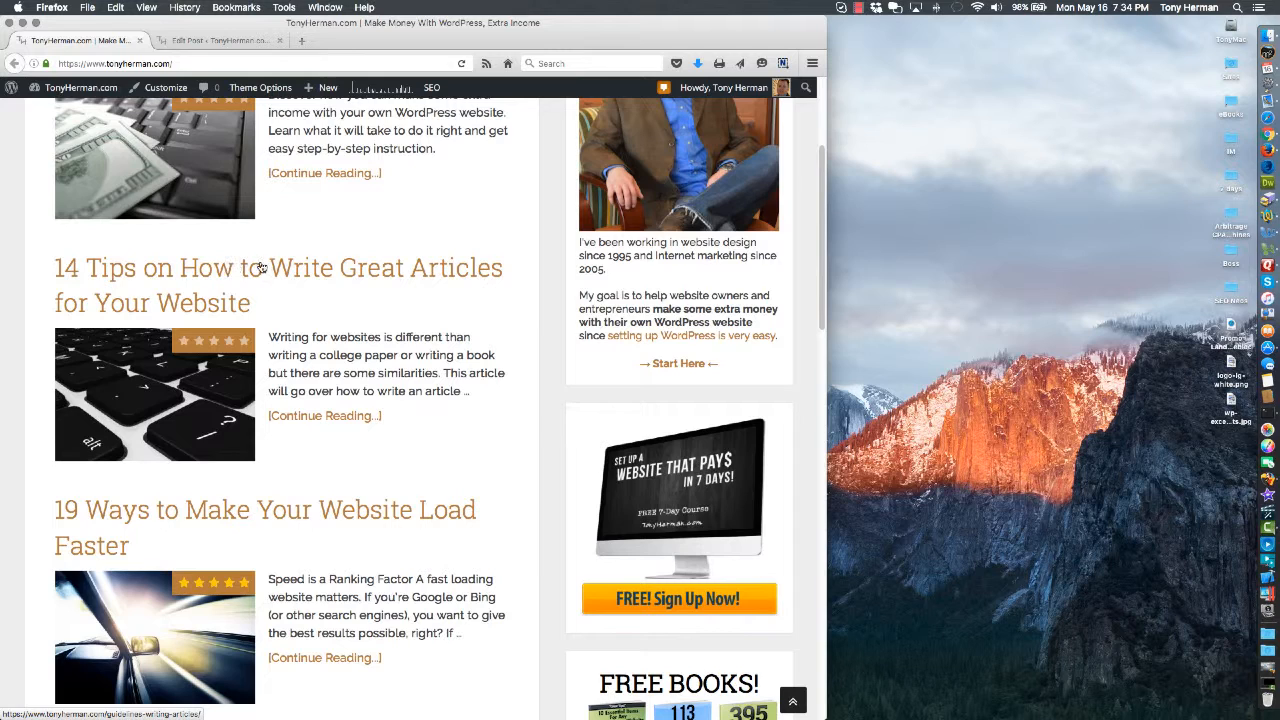
mouse_move(384, 288)
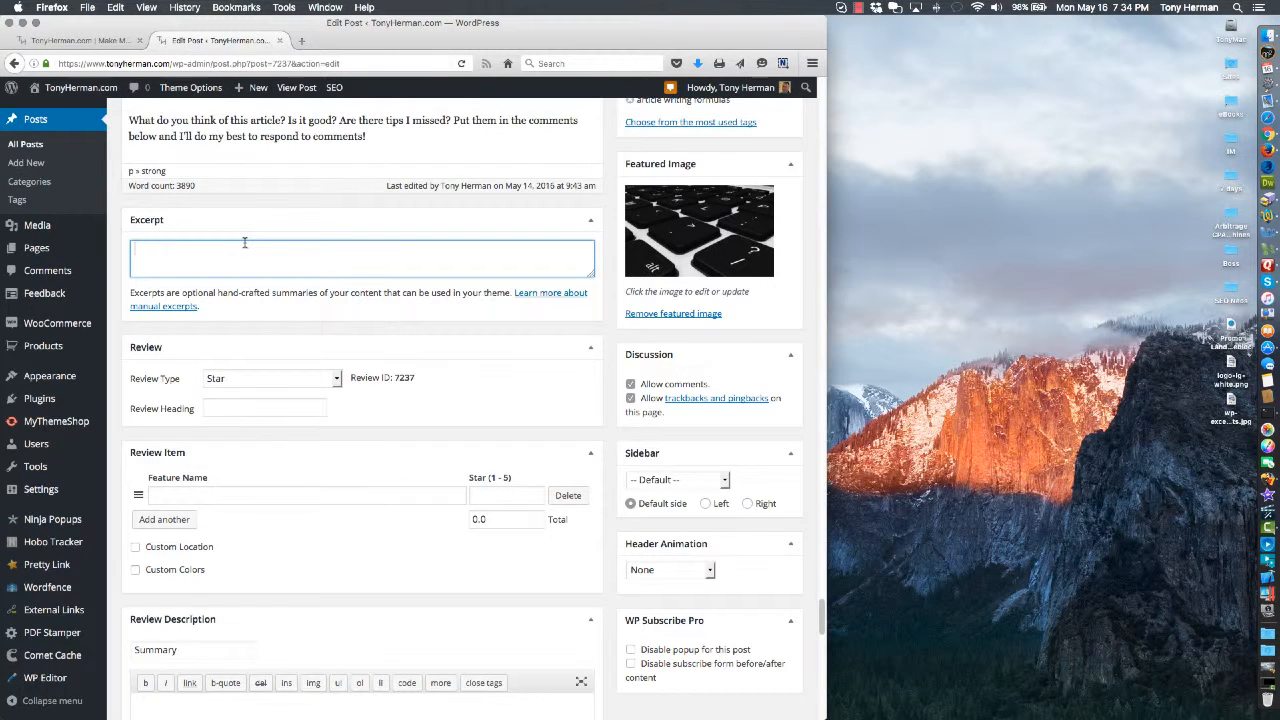
Step: Start the excerpt 'Learn how to write' and briefly compare with the homepage preview text
type("l")
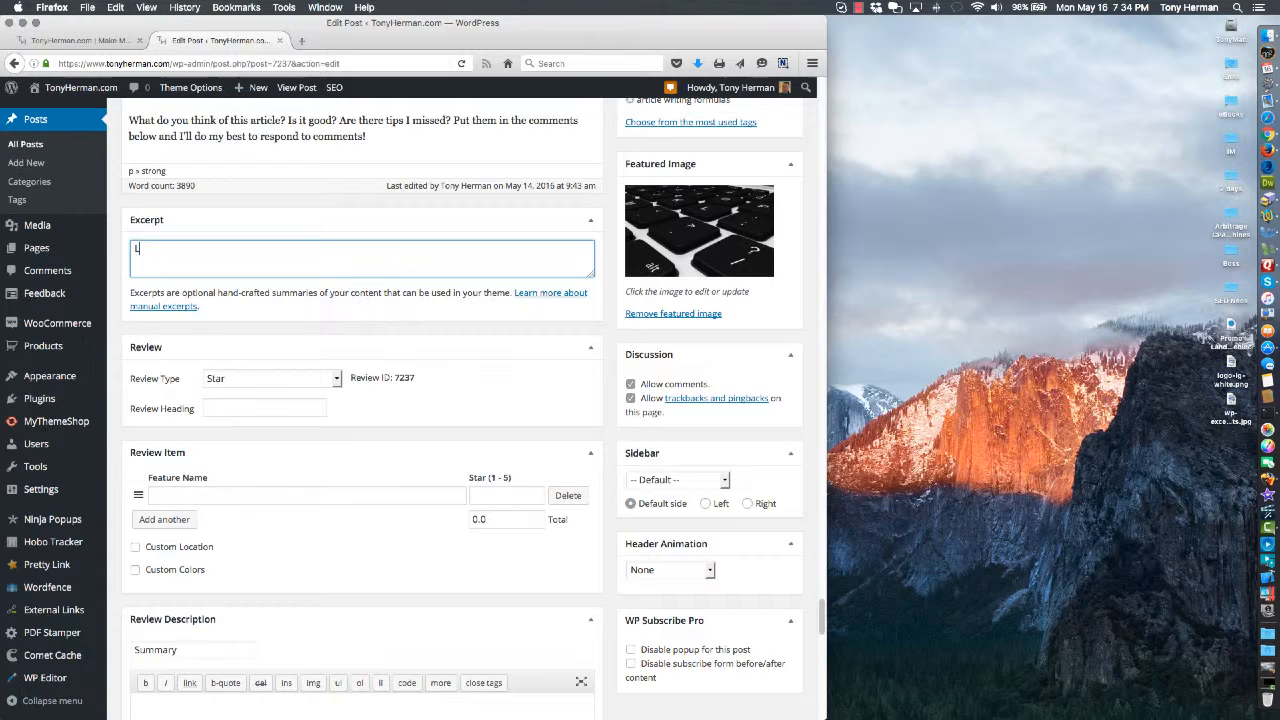
type("Learn how to")
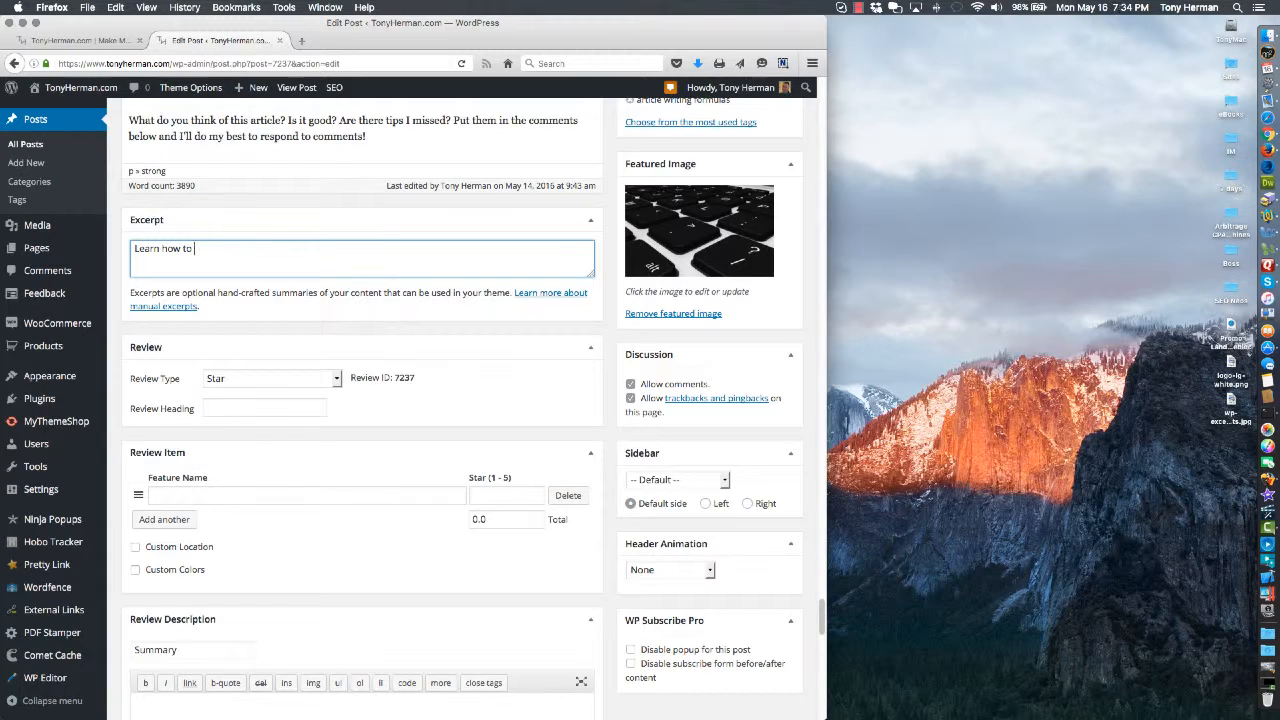
type("write")
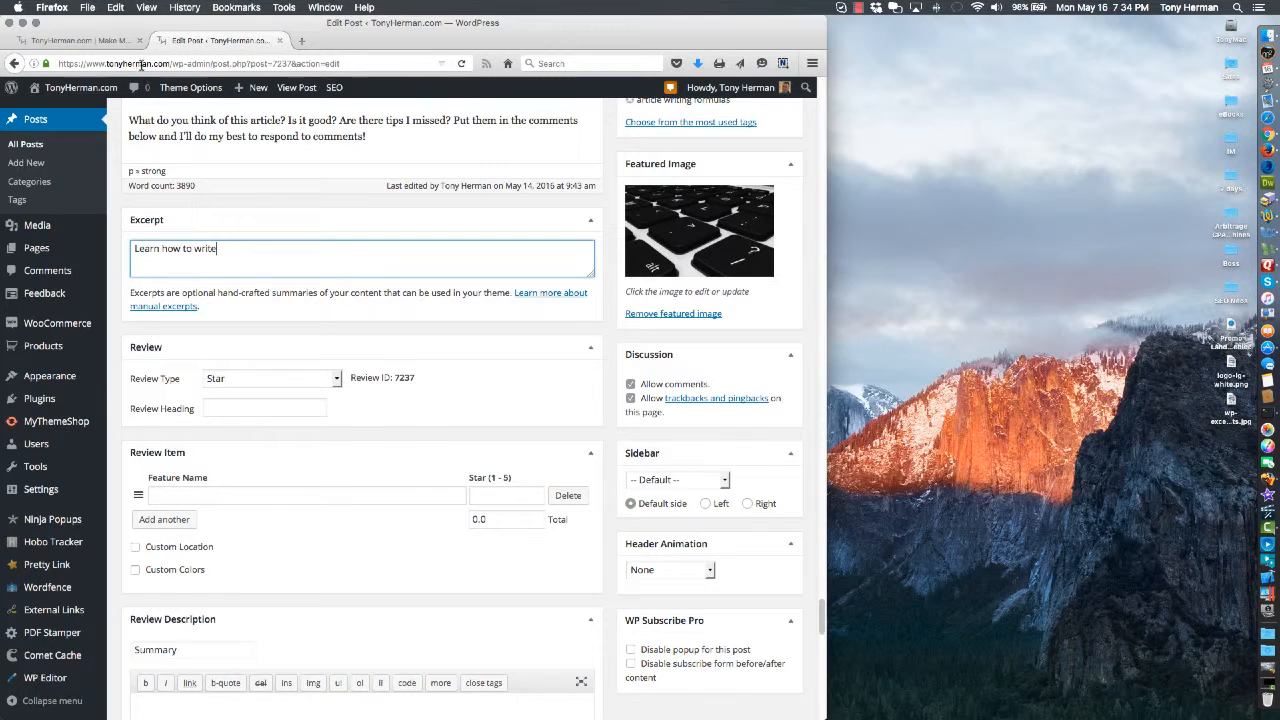
left_click(76, 40)
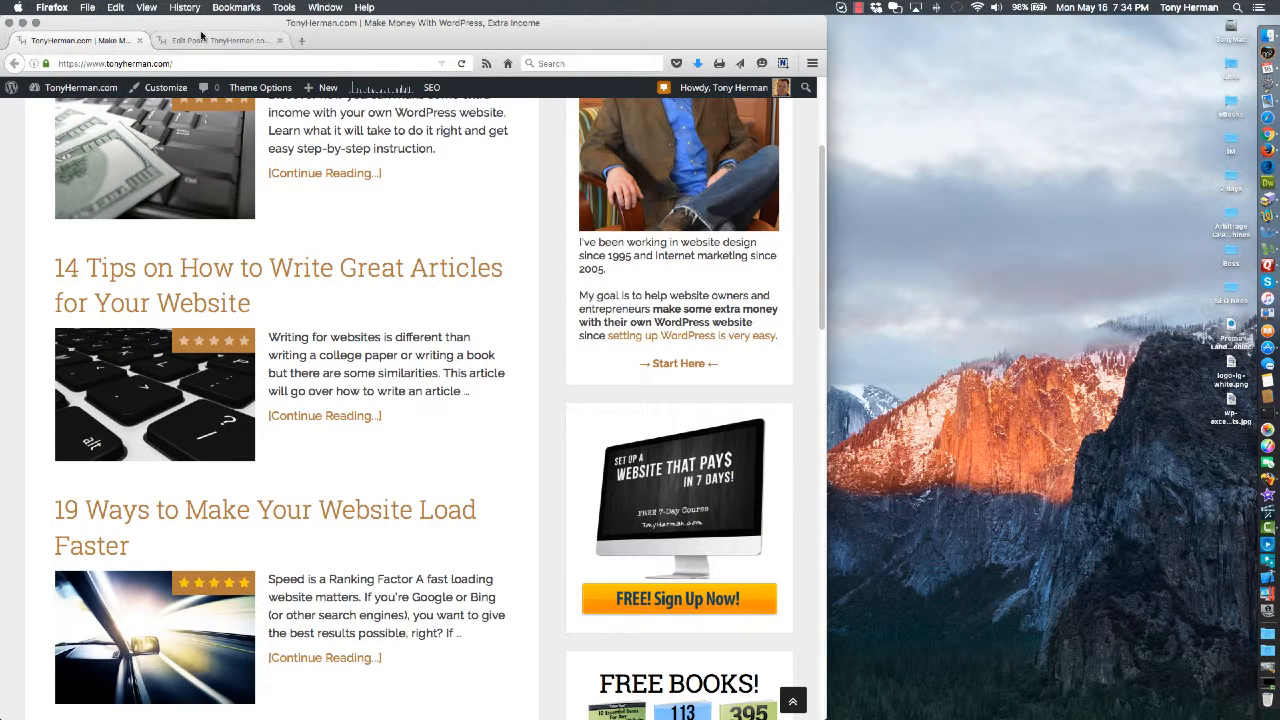
left_click(220, 40)
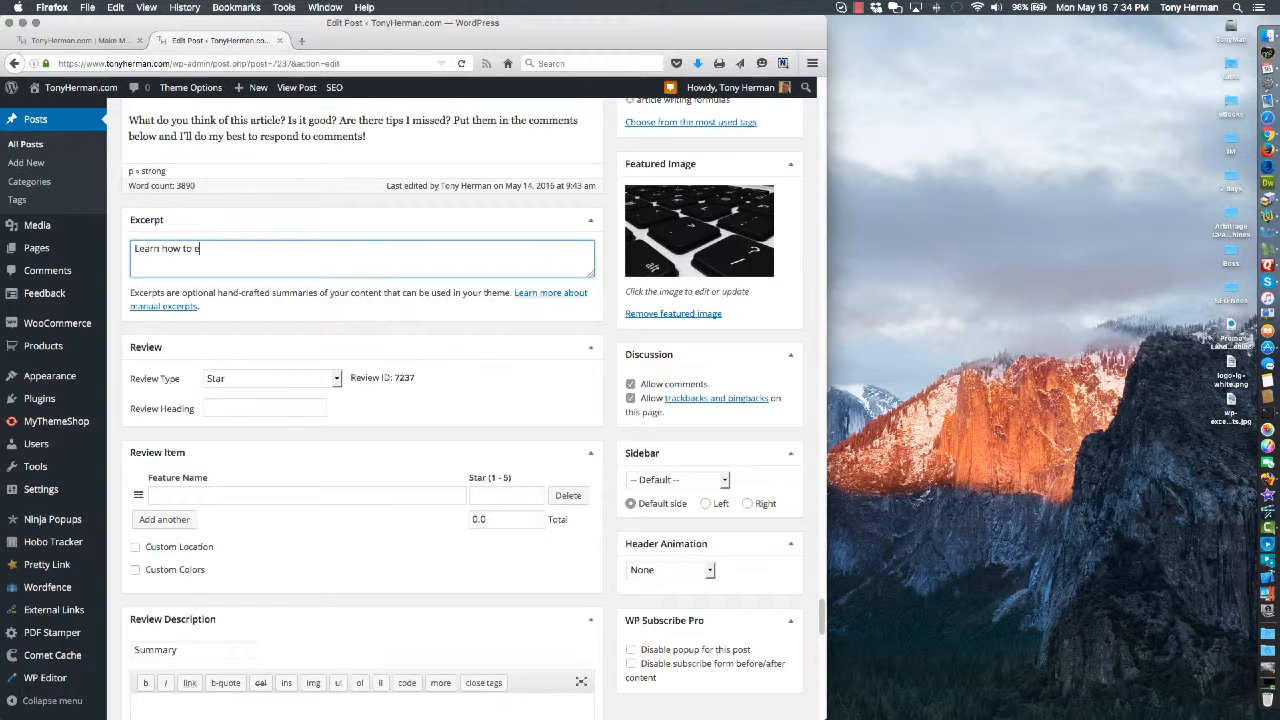
Step: Finish the excerpt about engaging readers so they read and share your articles, and update the post
type("engage your audience so tha")
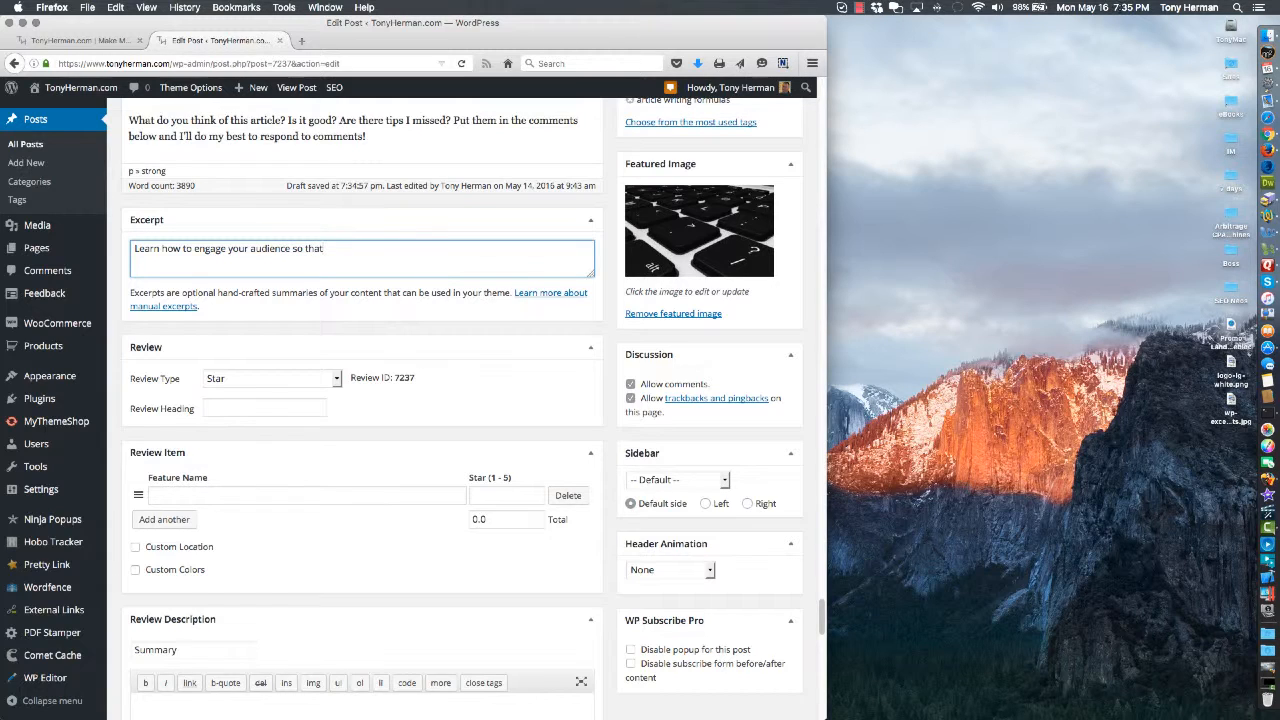
type("they")
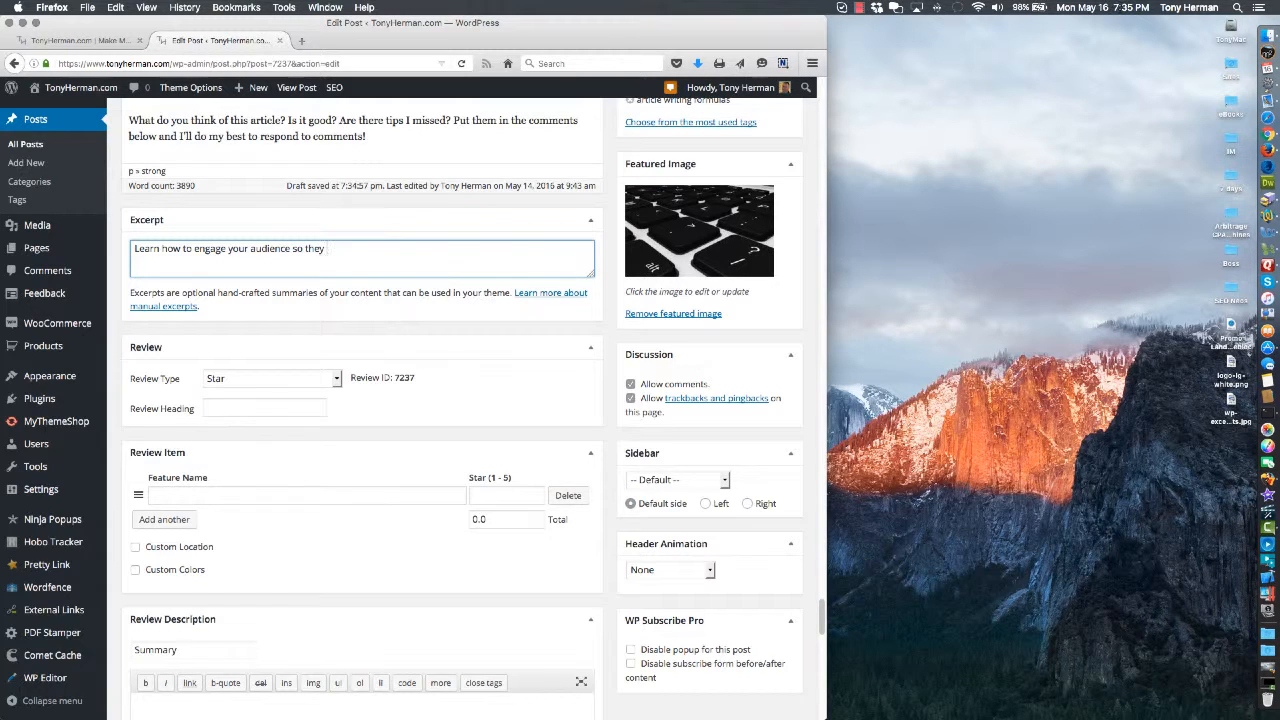
type("r")
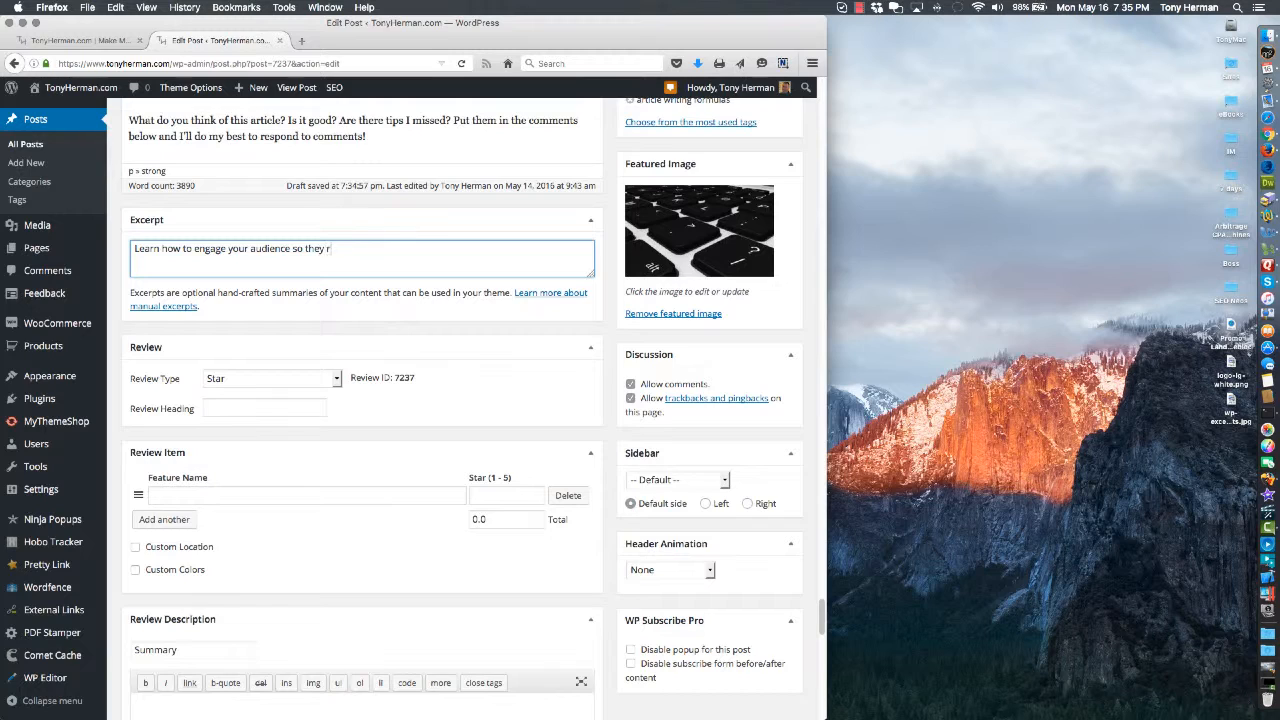
type("ead your ar")
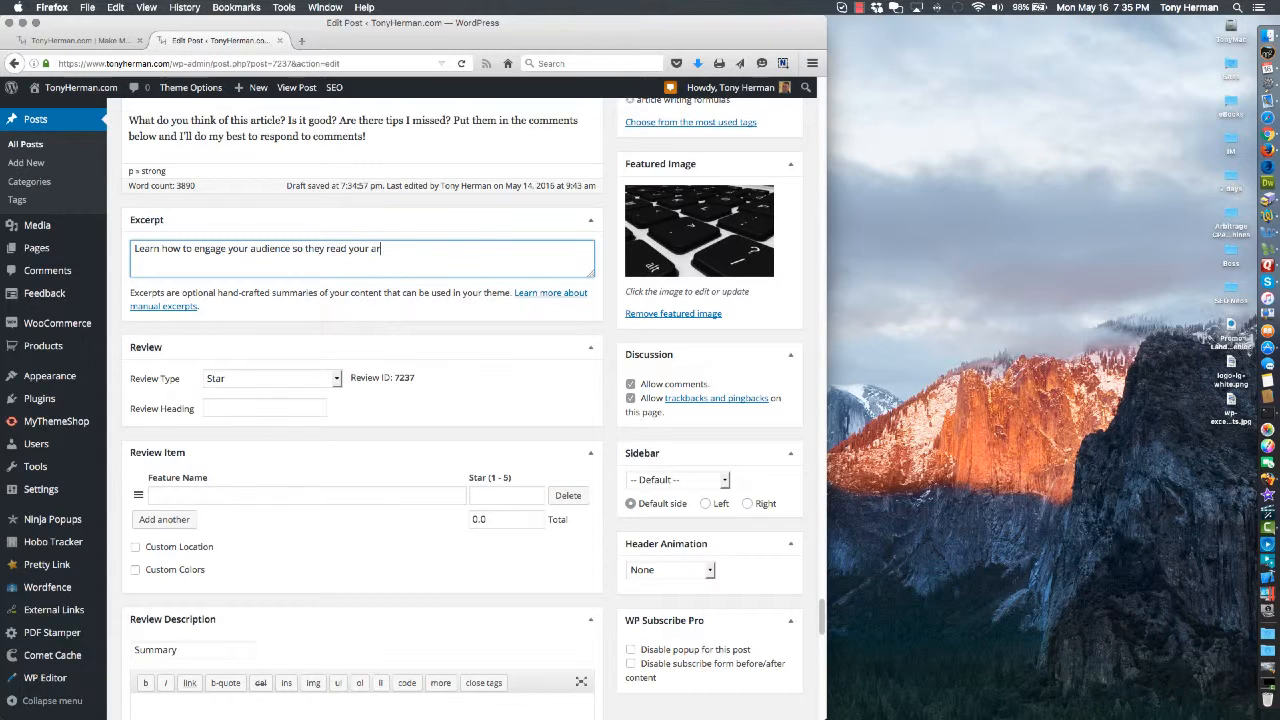
type("ticles.")
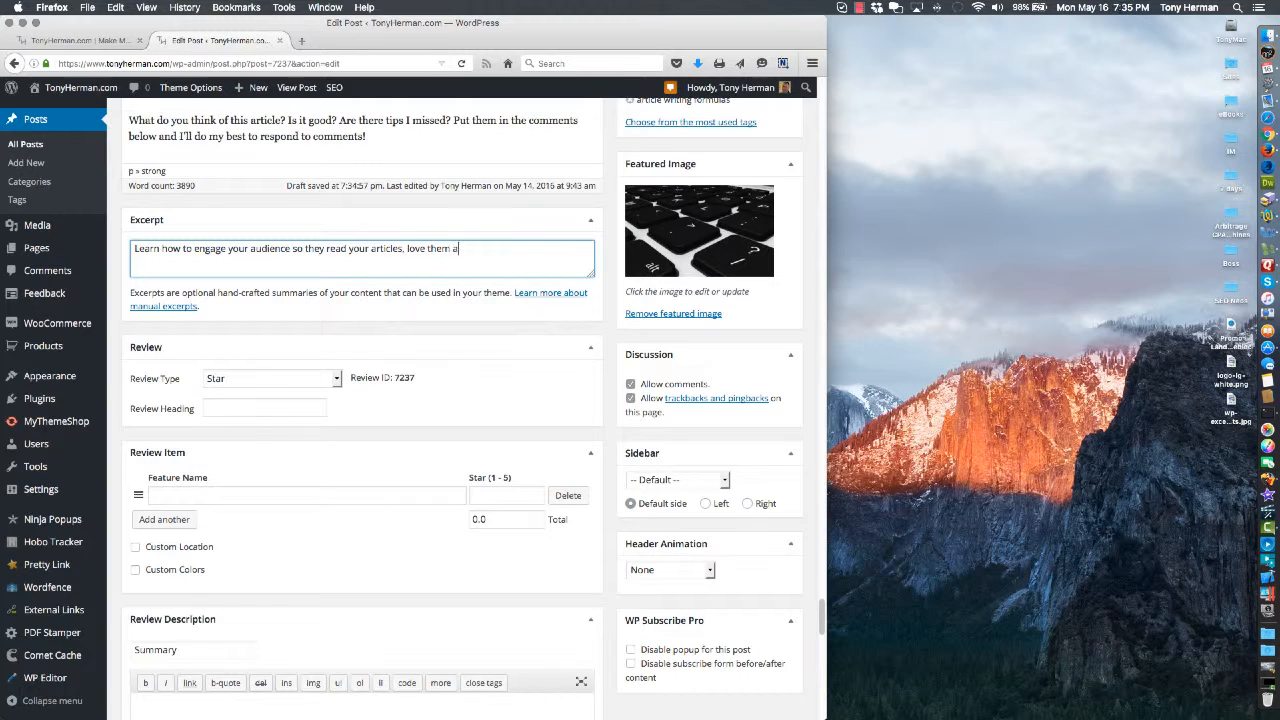
type("and")
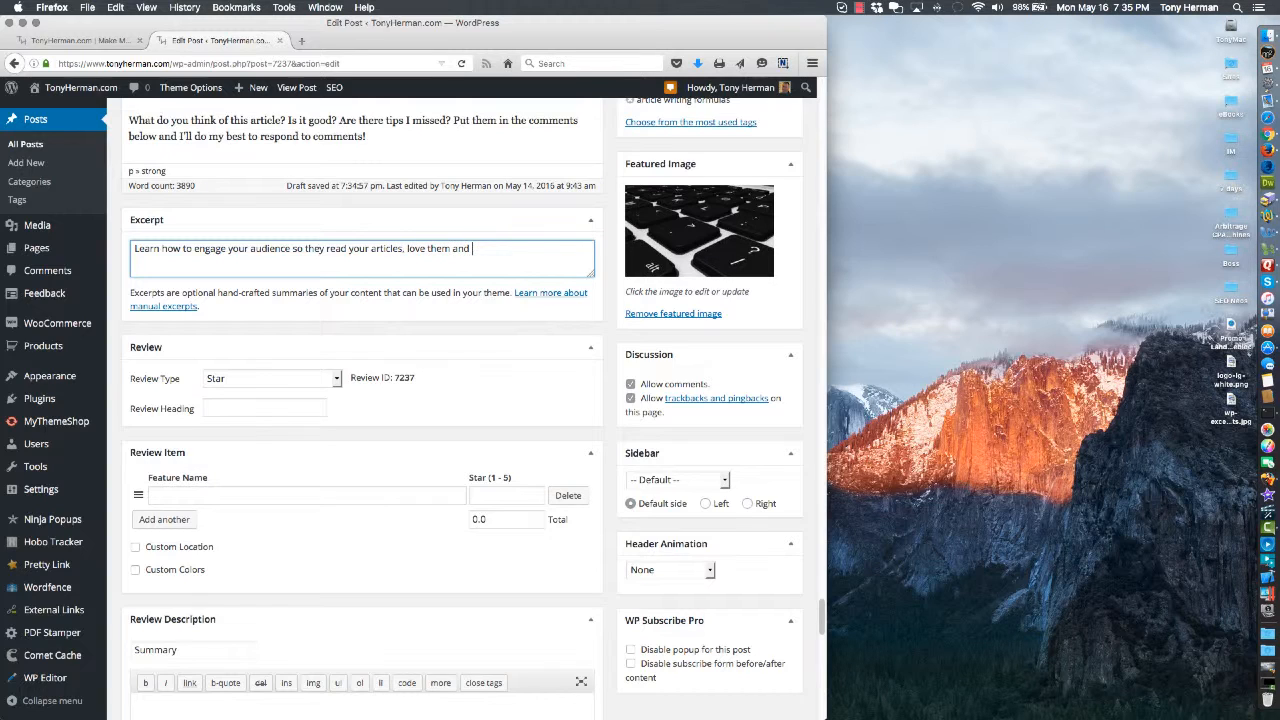
type("share them")
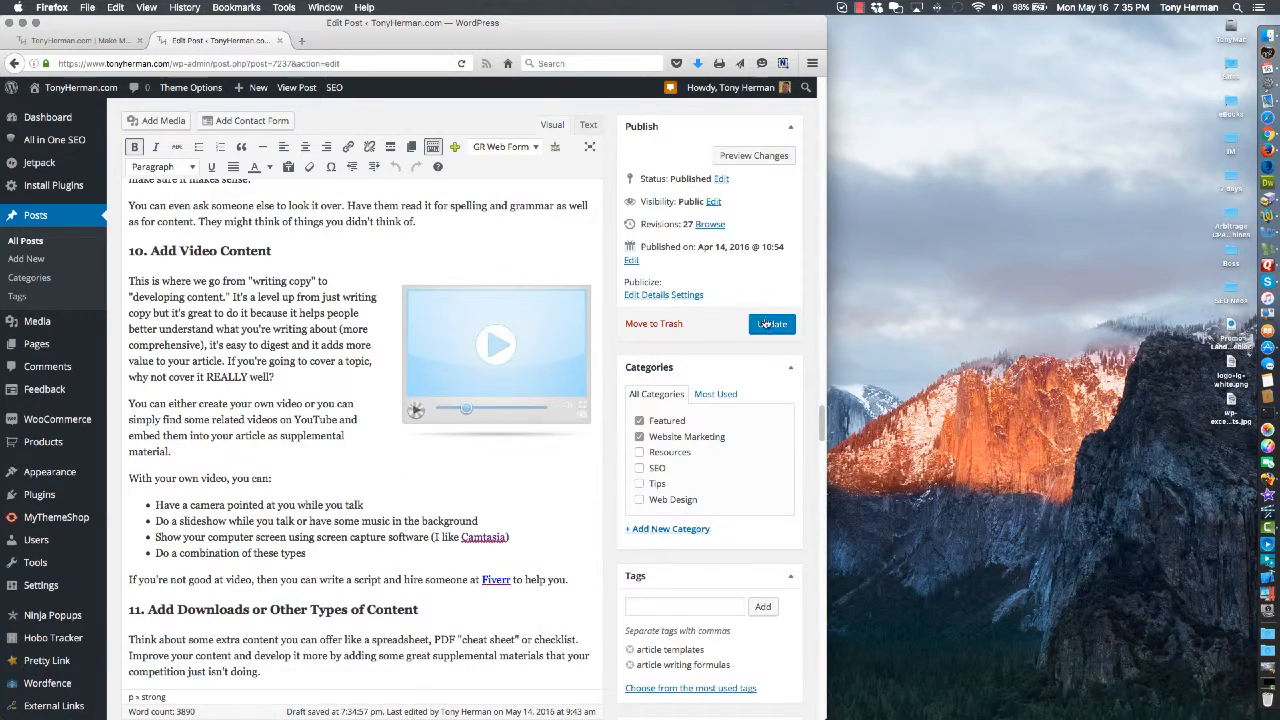
left_click(772, 324)
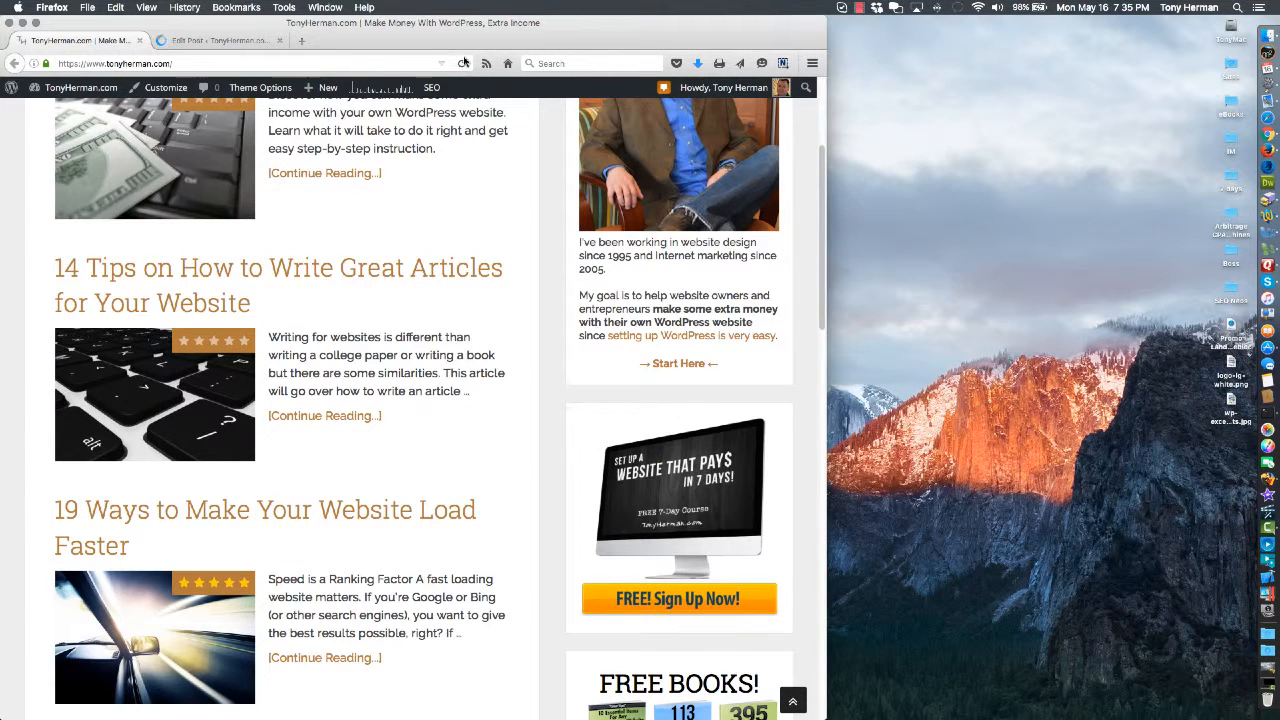
mouse_move(464, 62)
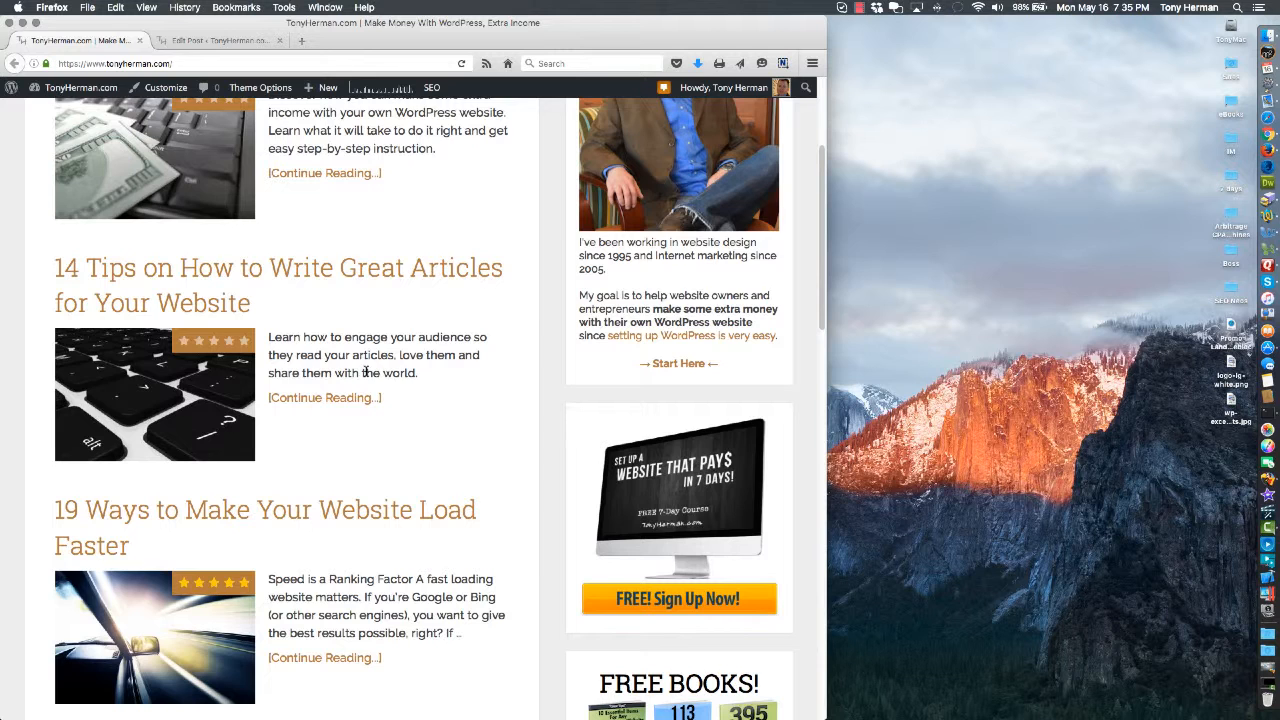
Step: Scroll the reloaded homepage to the '14 Tips' post showing the new custom excerpt
scroll("down", 3)
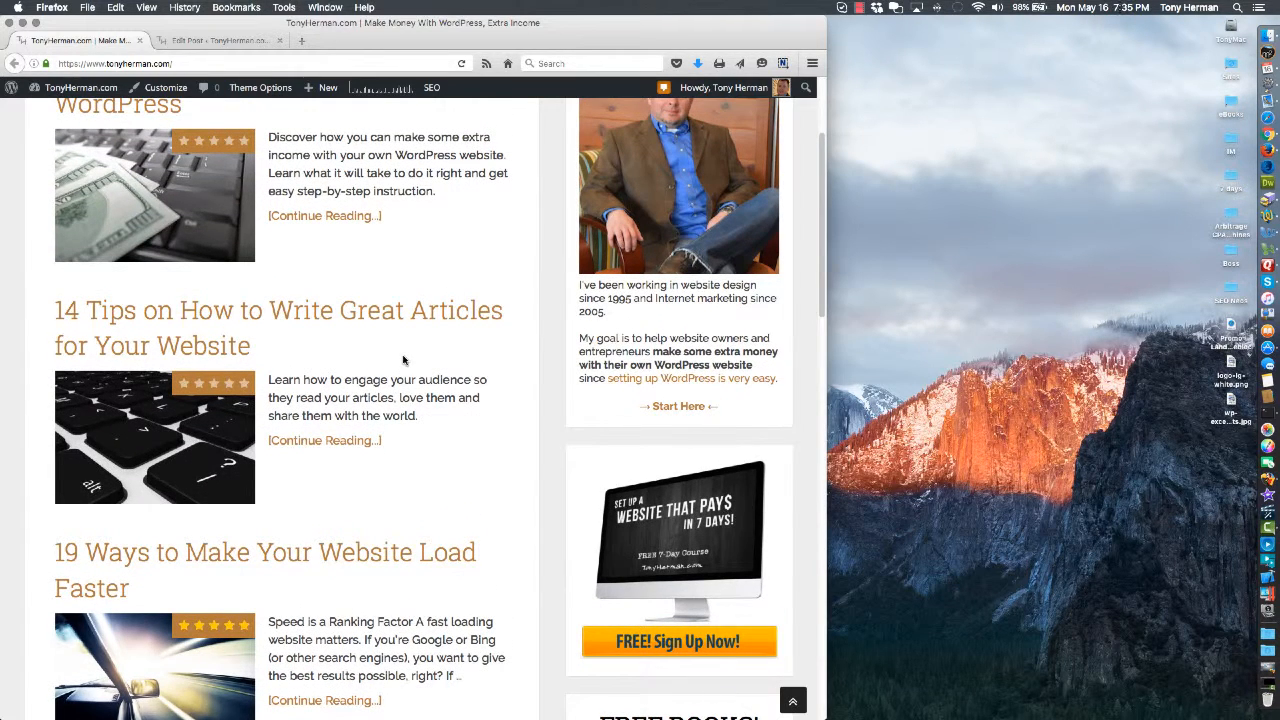
mouse_move(380, 362)
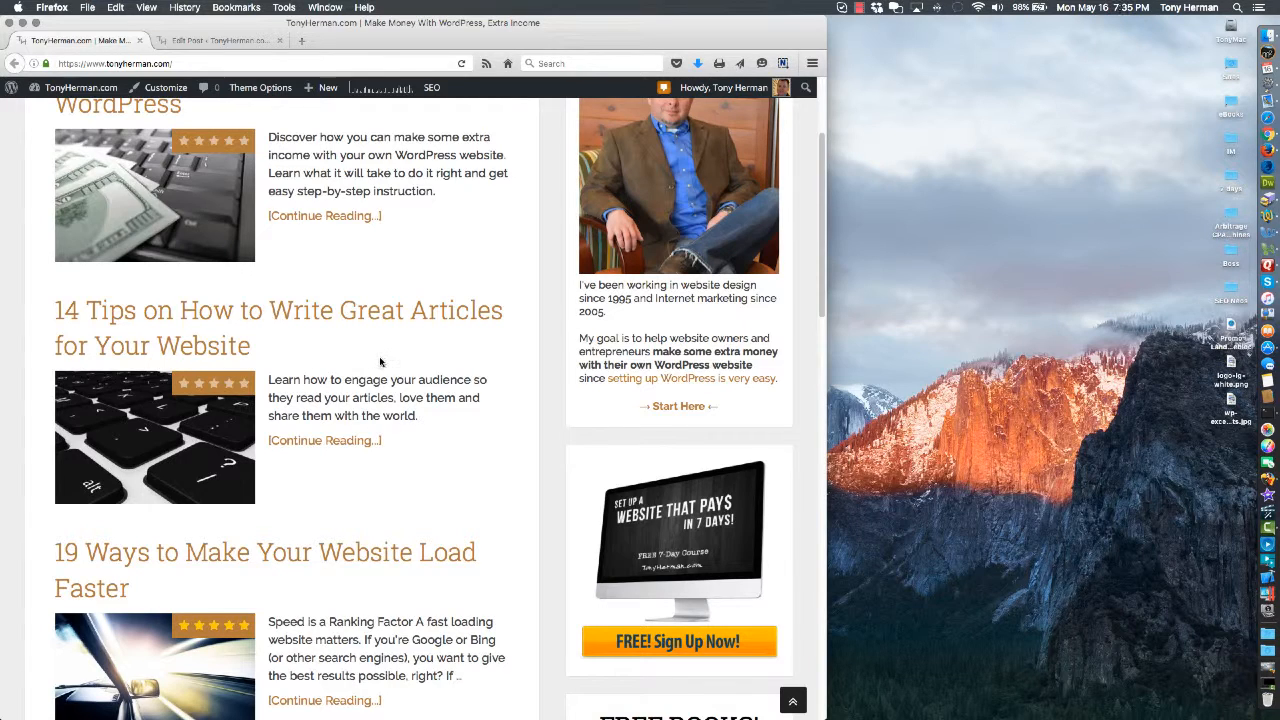
mouse_move(512, 378)
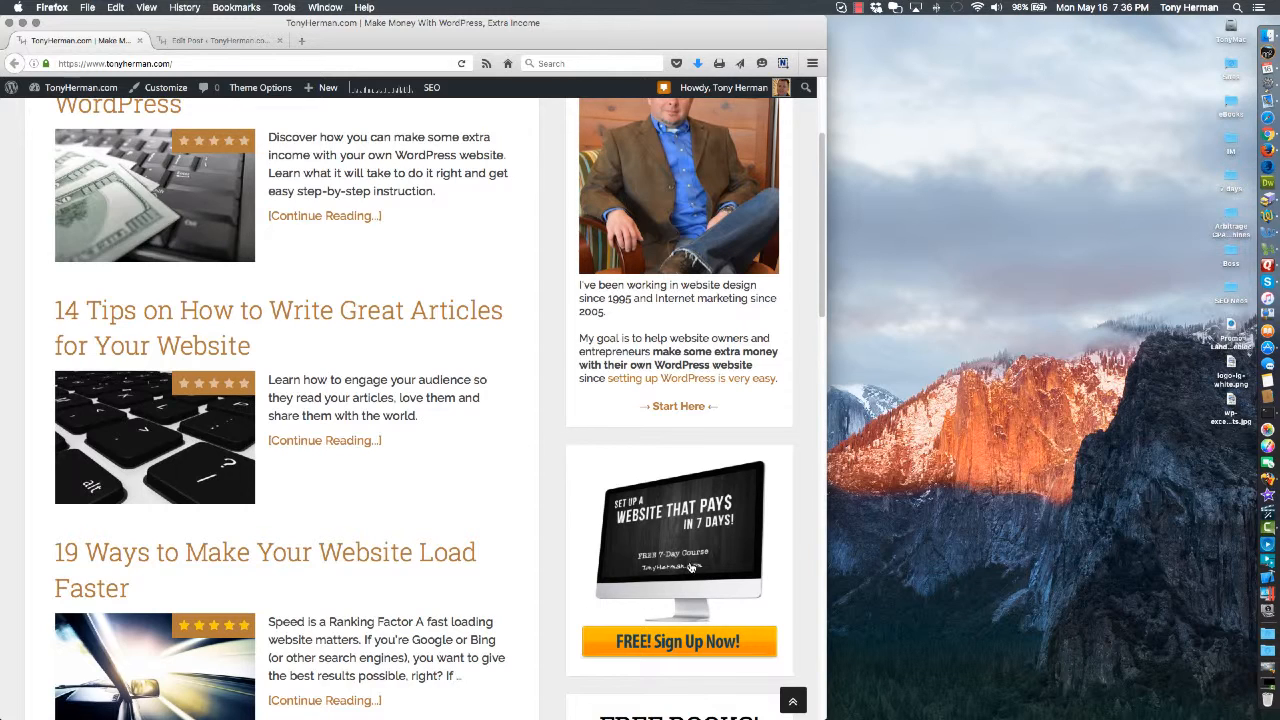
mouse_move(516, 452)
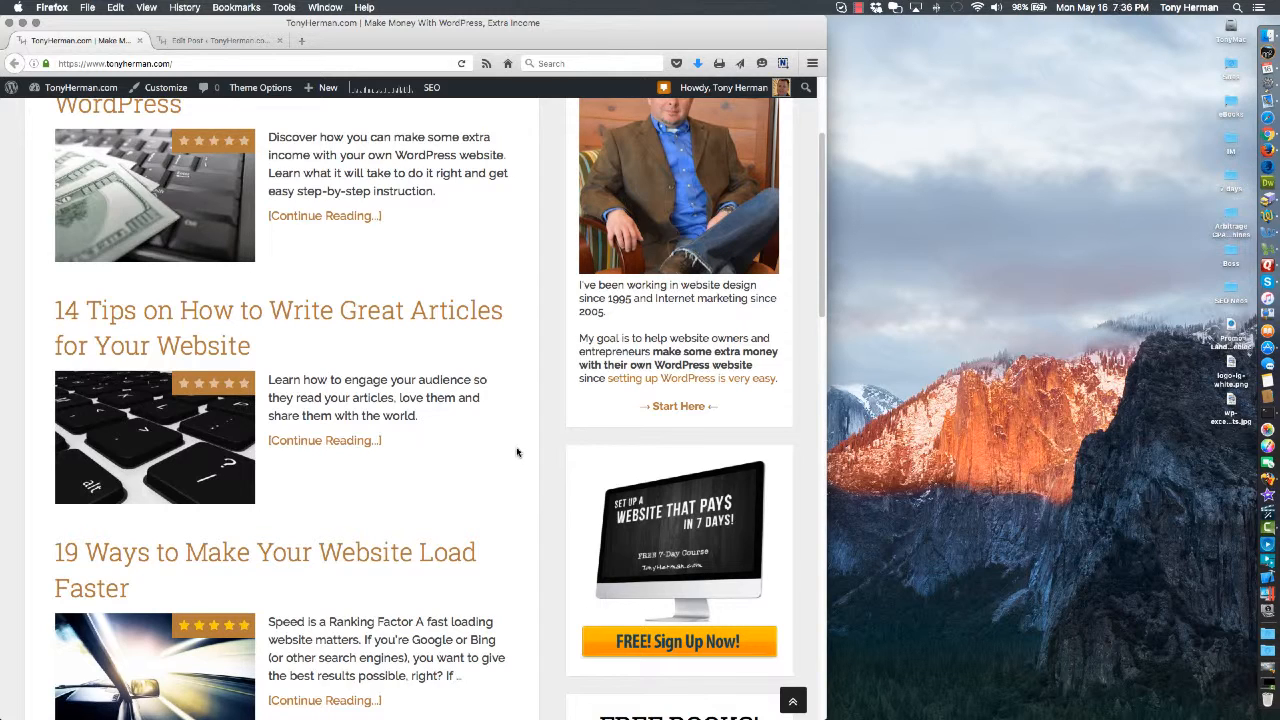